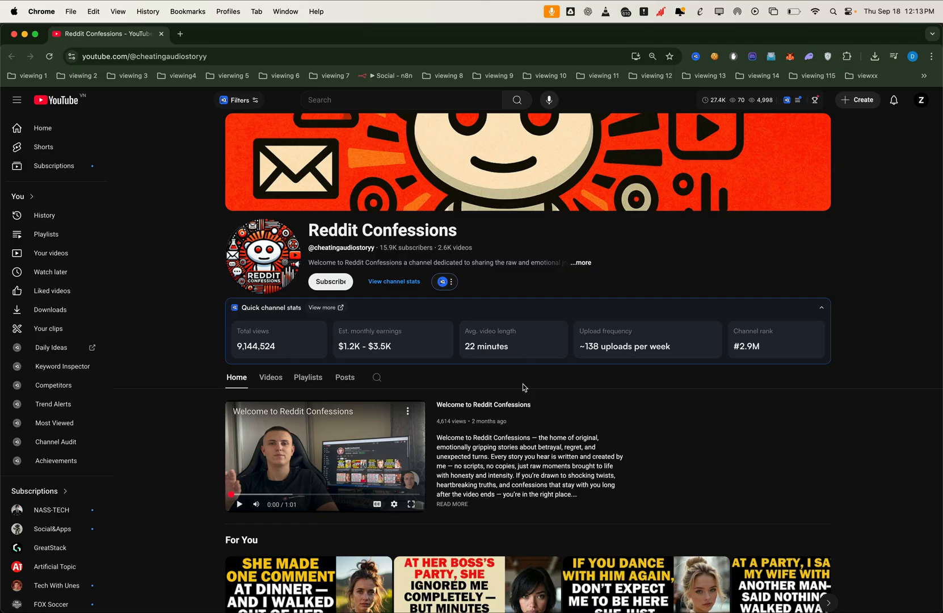
mouse_move(252, 370)
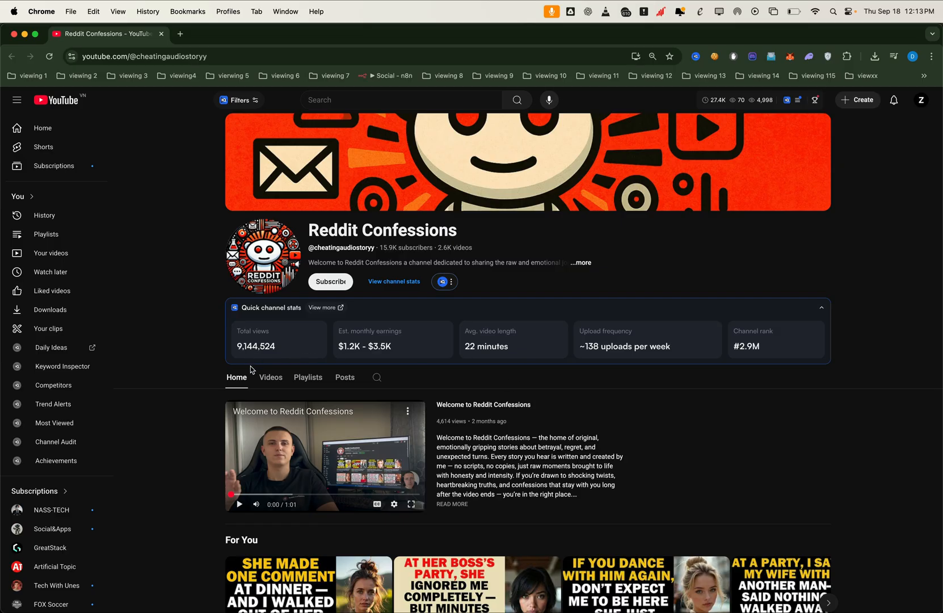
Open the finished five-second short from the completed run in a new tab and play it.
click(270, 378)
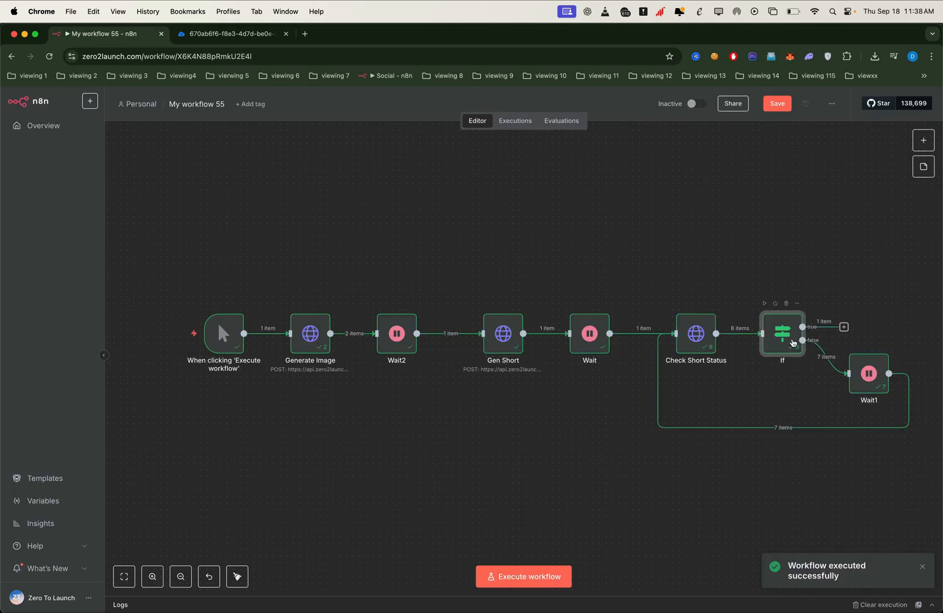
double_click(782, 334)
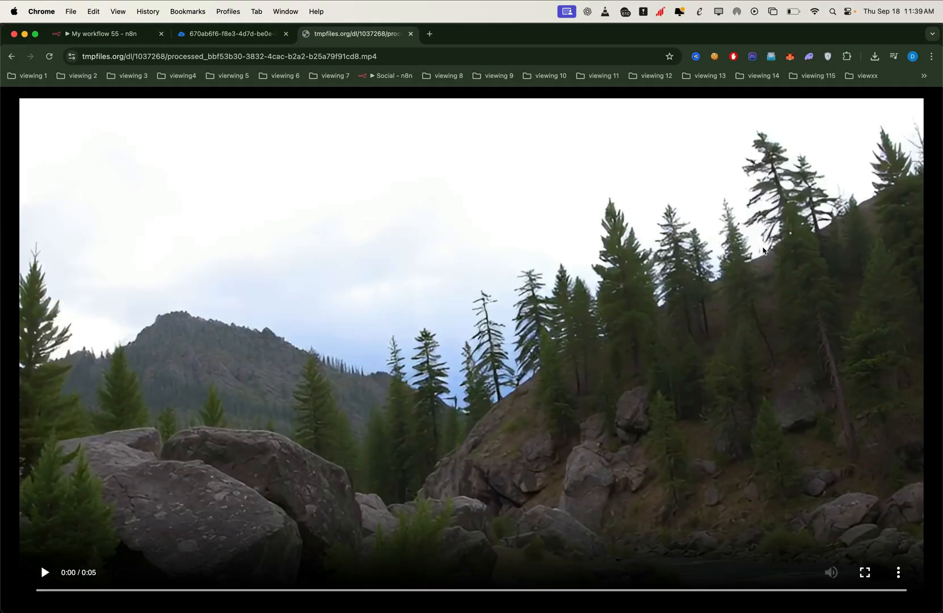
click(44, 573)
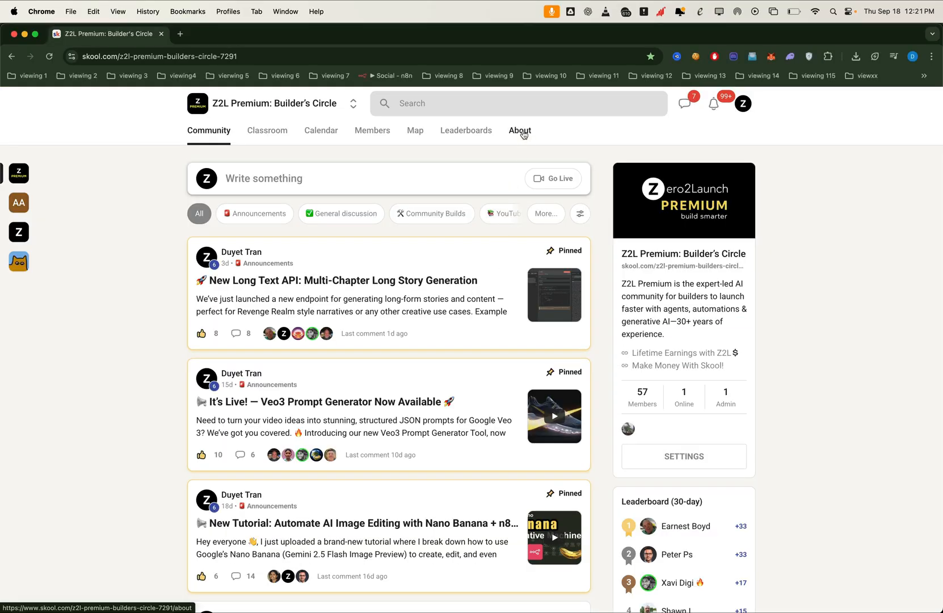
click(520, 130)
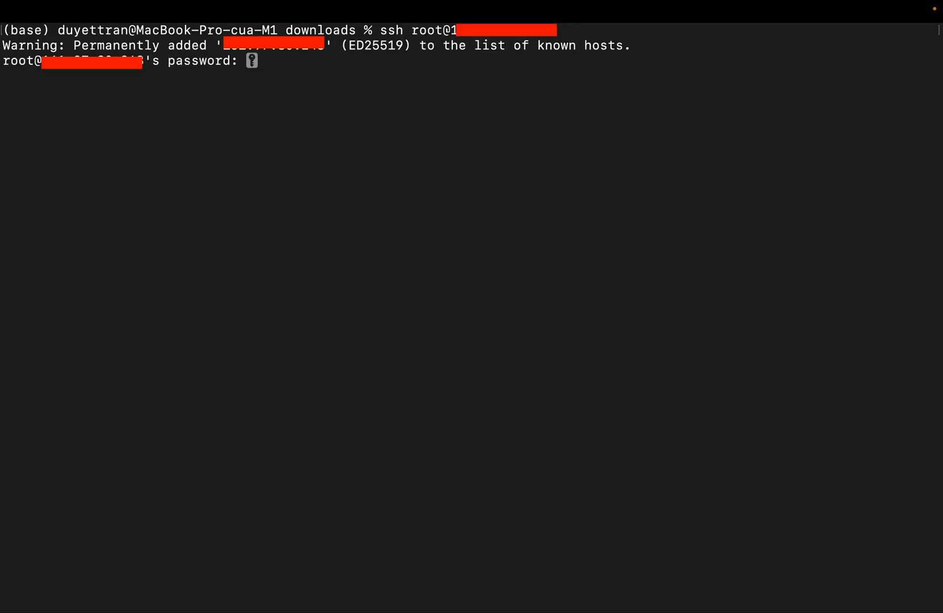
Create the long-form folder, update apt and install python3-pip with the other tools.
text(mkdir long-form)
text(cd long-form)
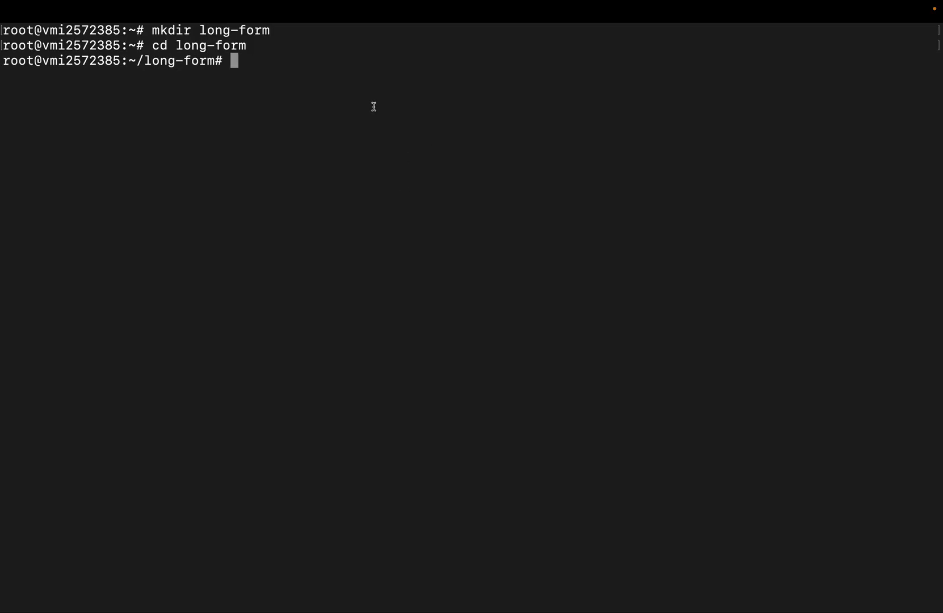
text(sudo apt update && sudo apt install python3-pip -y)
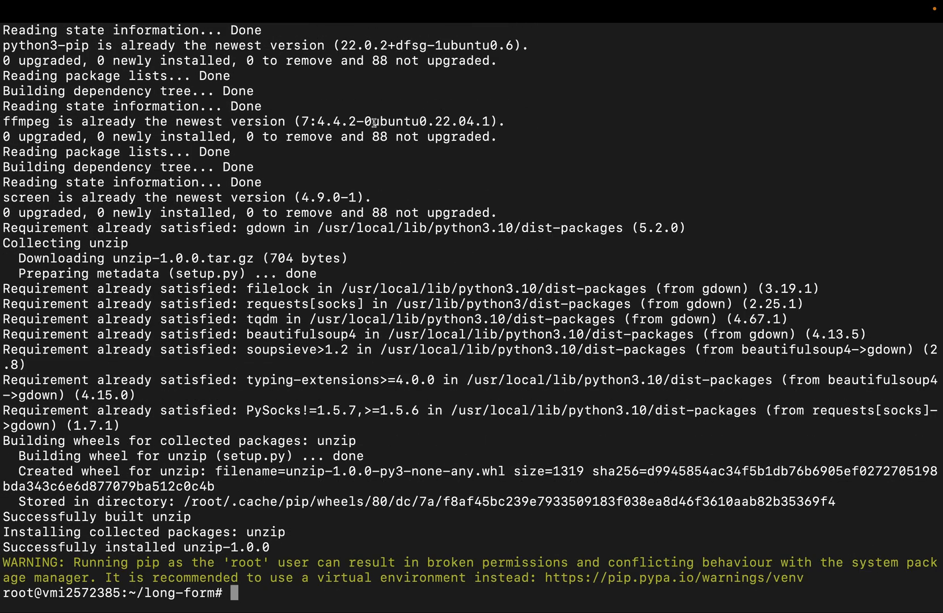
mouse_move(374, 185)
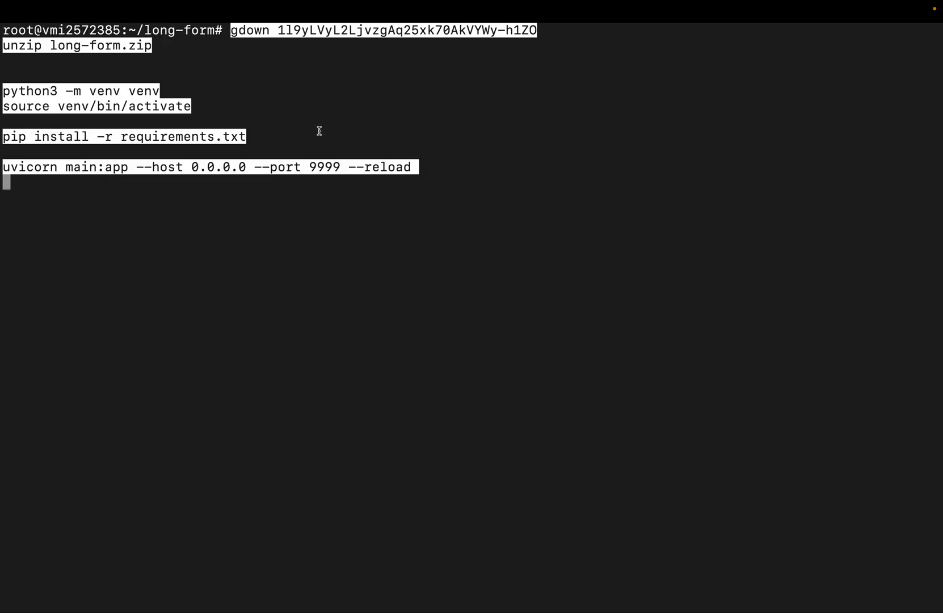
Run the gdown, unzip, venv, requirements and uvicorn --port 9999 setup commands.
click(412, 110)
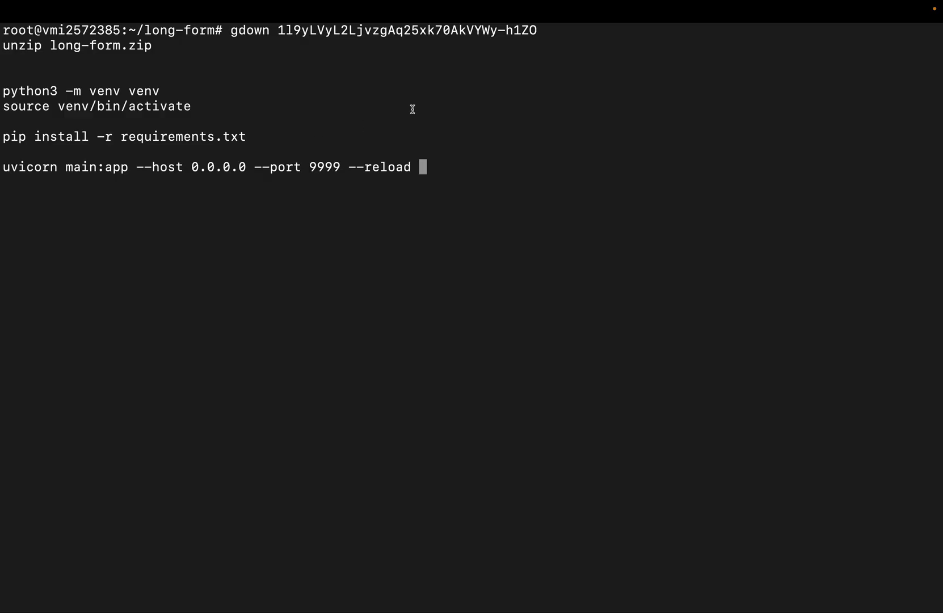
mouse_move(351, 64)
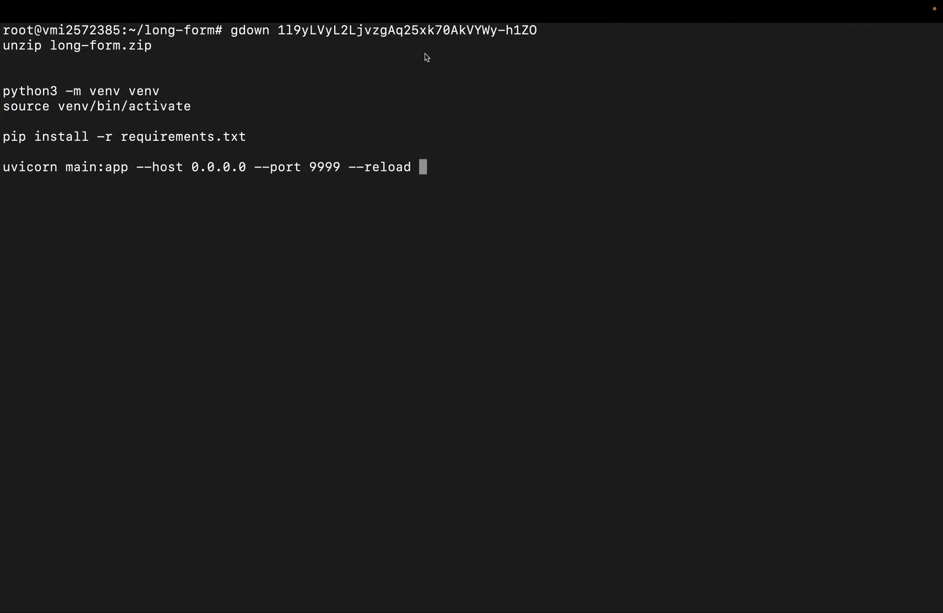
mouse_move(465, 72)
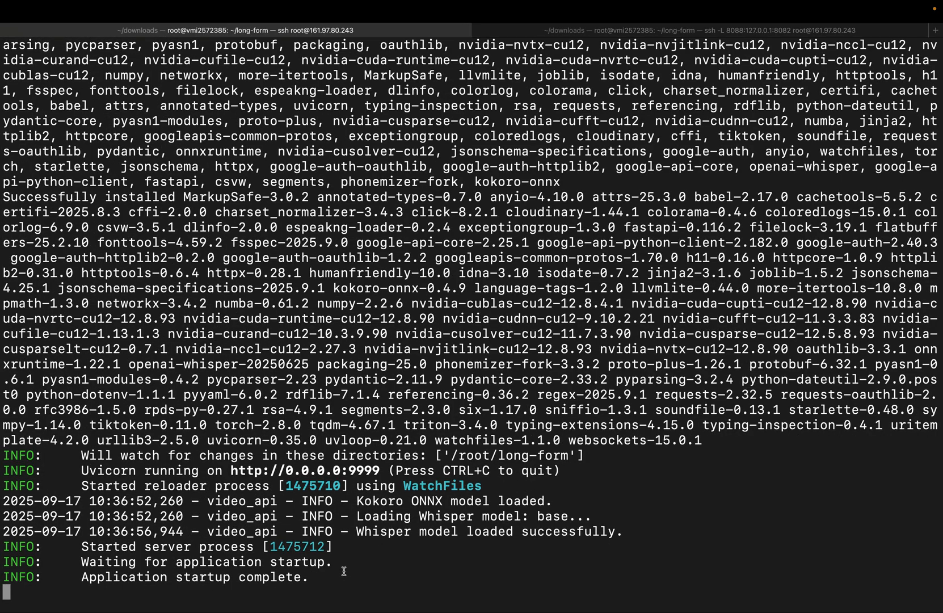
mouse_move(254, 486)
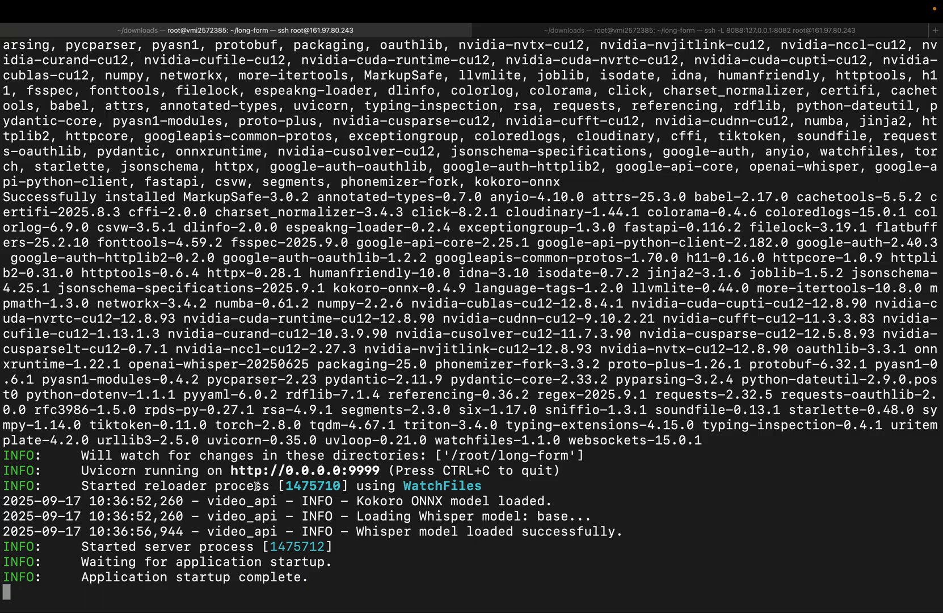
double_click(303, 471)
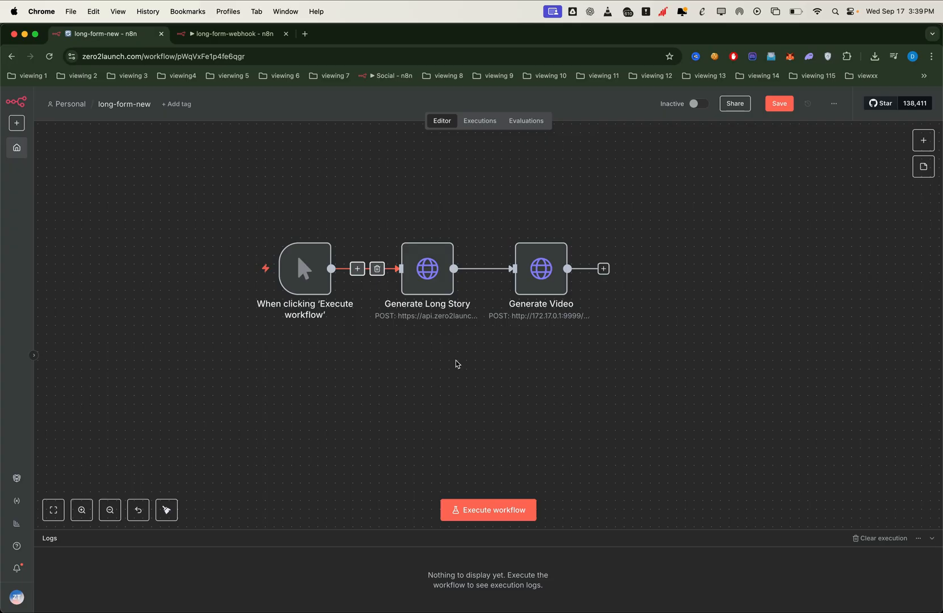
mouse_move(461, 331)
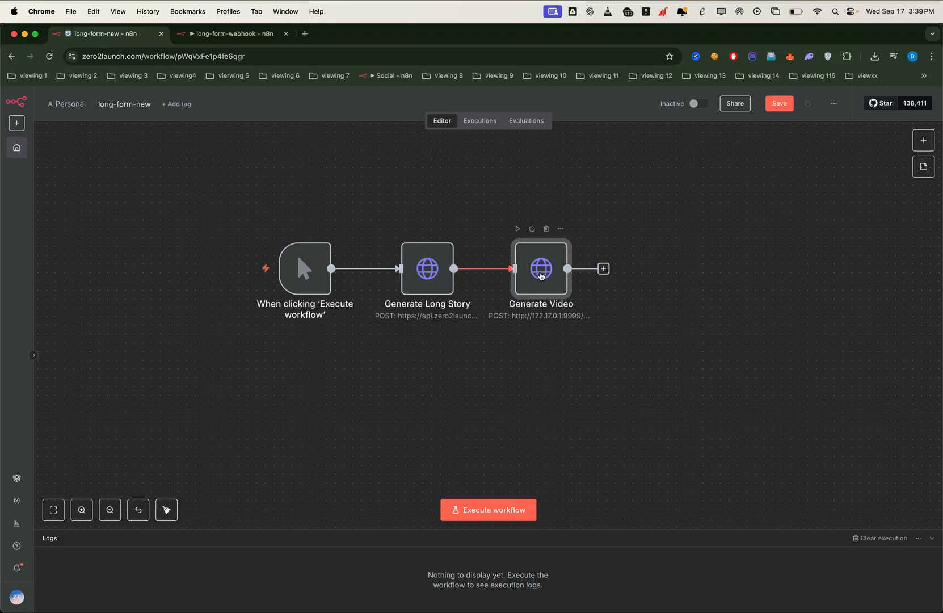
Open the Generate Video HTTP Request node showing its POST to the port-9999 endpoint.
double_click(540, 269)
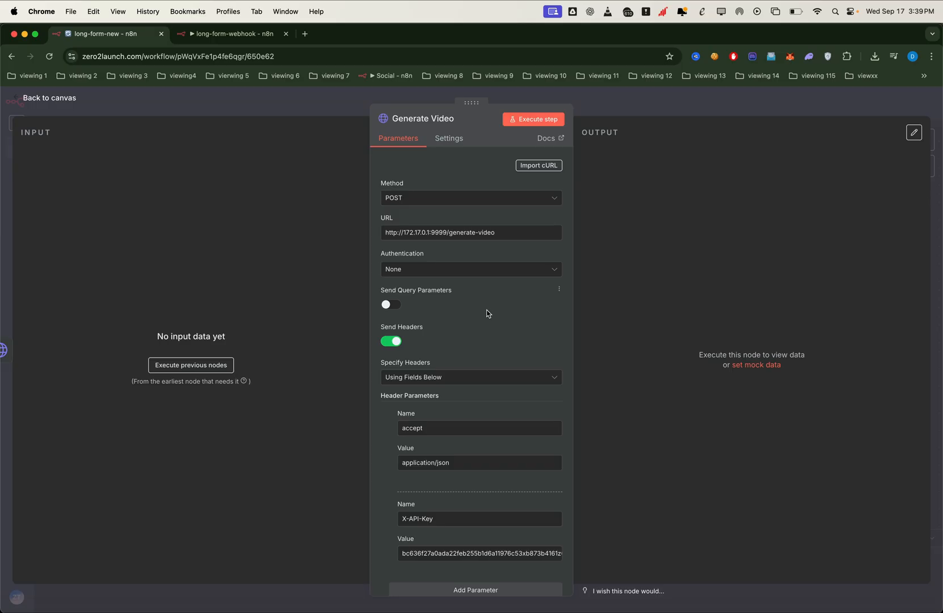
mouse_move(444, 308)
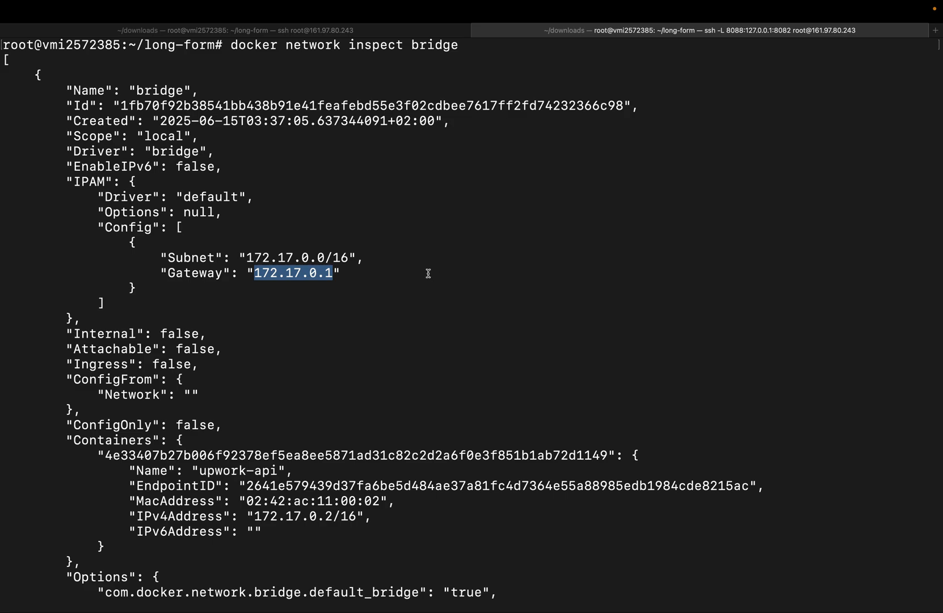
mouse_move(276, 243)
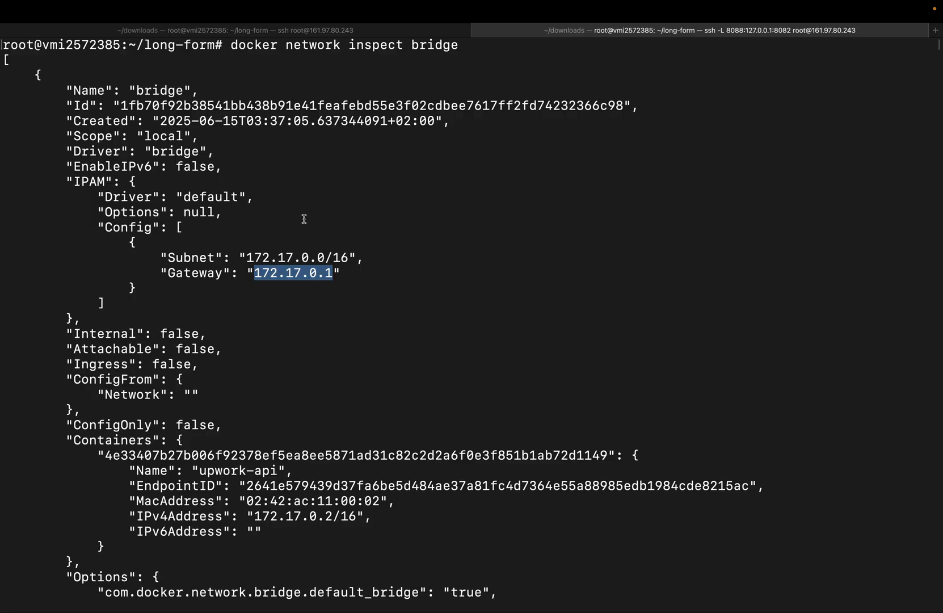
mouse_move(298, 244)
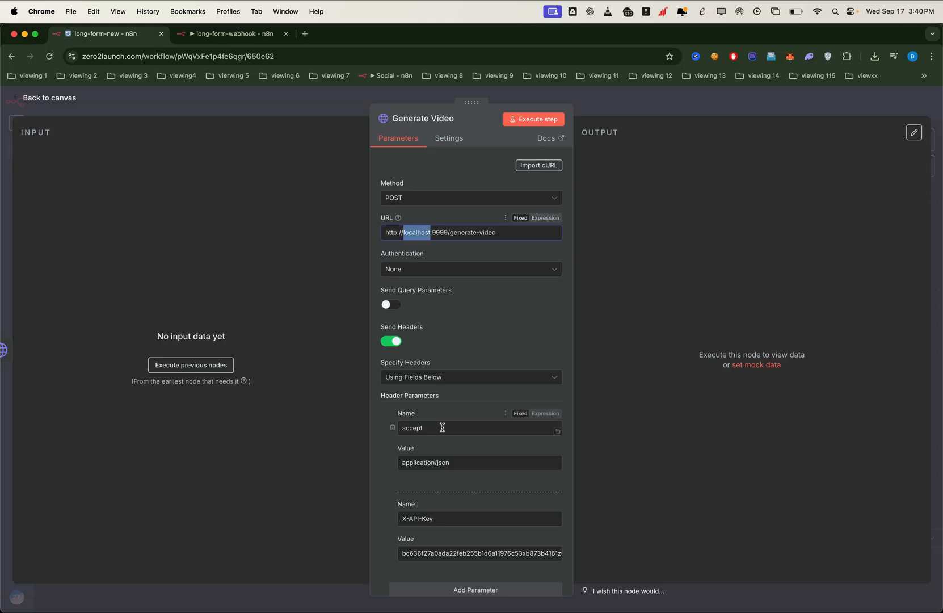
Scroll the Generate Video parameters past the headers to the JSON body with video URLs.
scroll(down, 3)
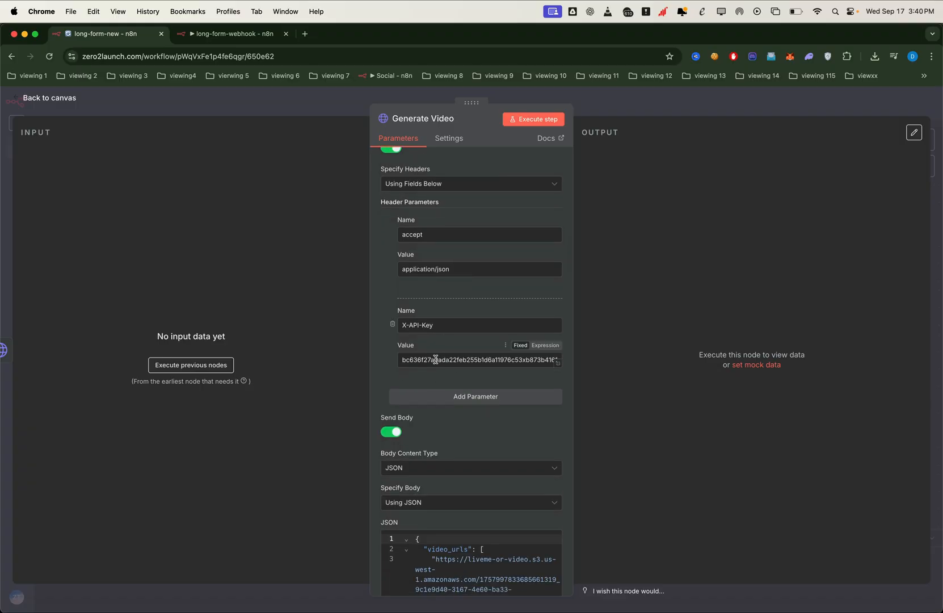
scroll(down, 3)
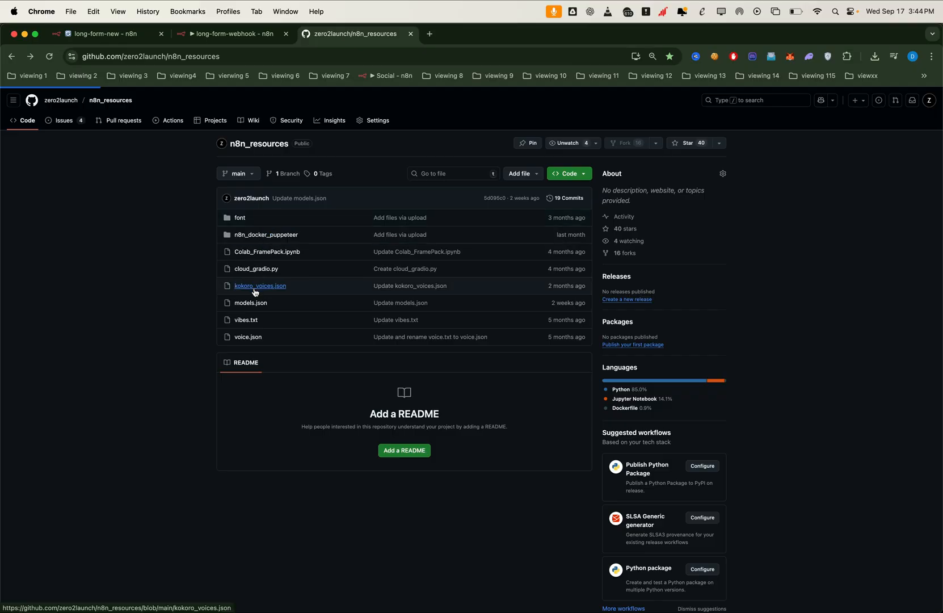
Copy am_onyx from kokoro_voices.json and add voice "am_onyx" with speed 1.0 to the JSON.
click(260, 285)
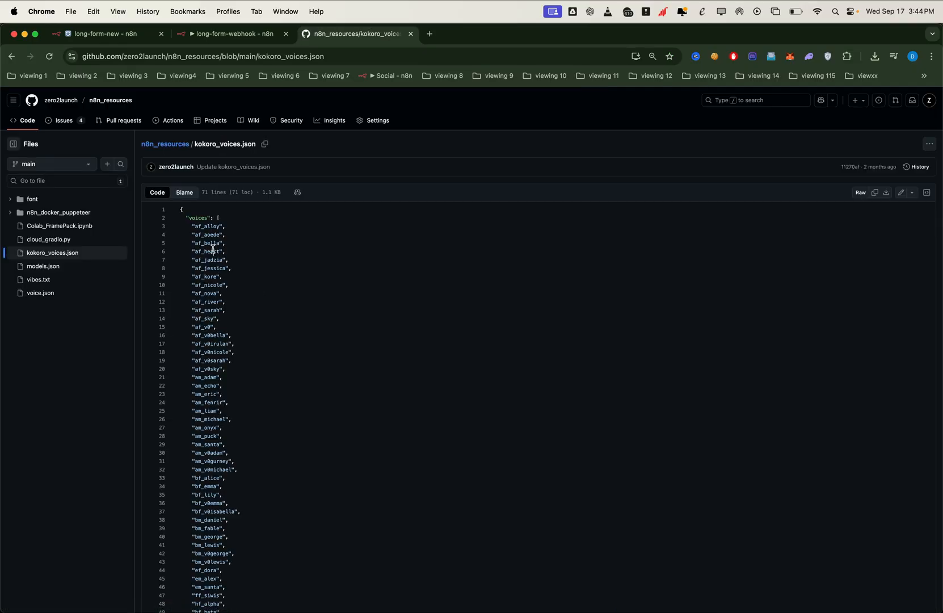
double_click(210, 251)
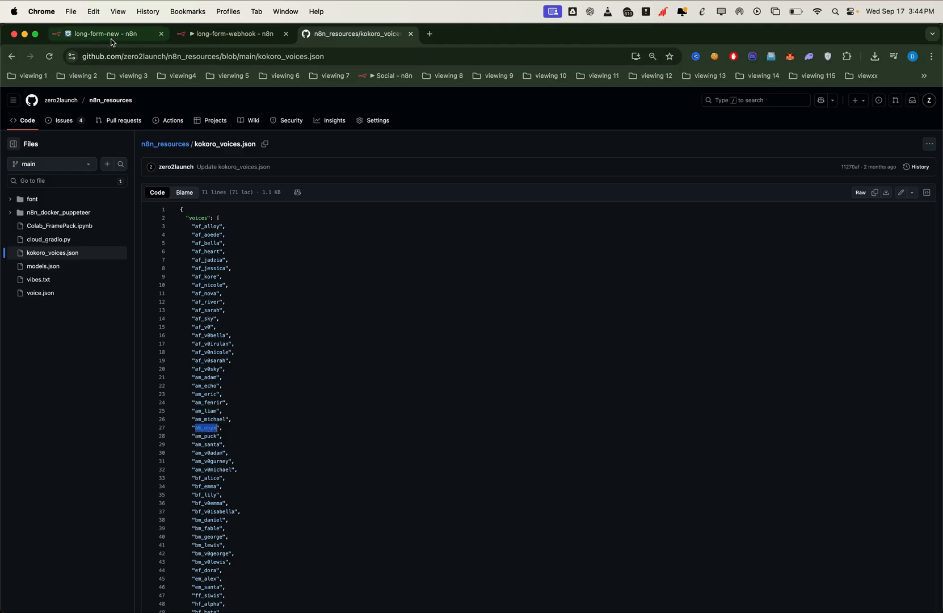
click(108, 33)
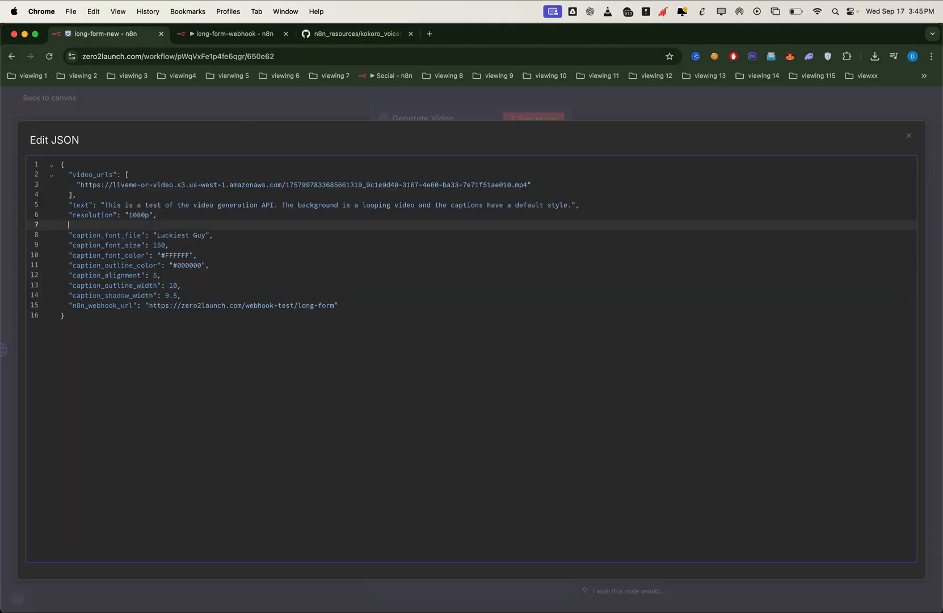
text("voice": "am_onyx",)
text("speed": 1.0,)
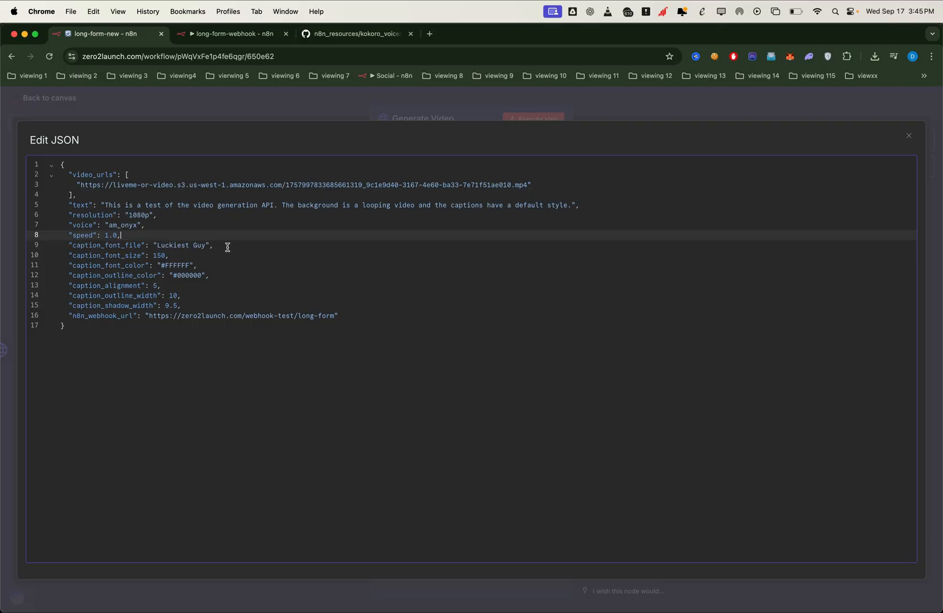
click(175, 245)
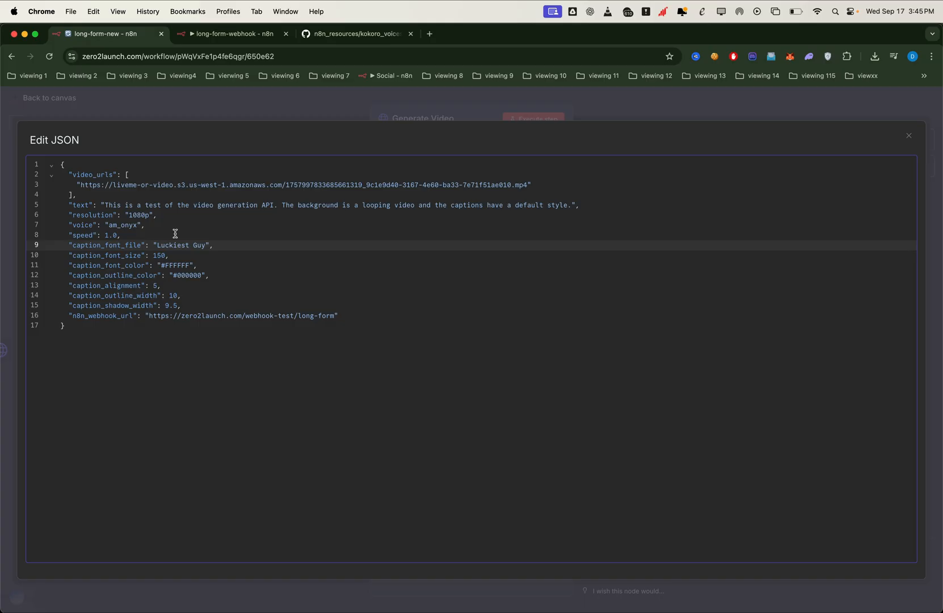
mouse_move(314, 262)
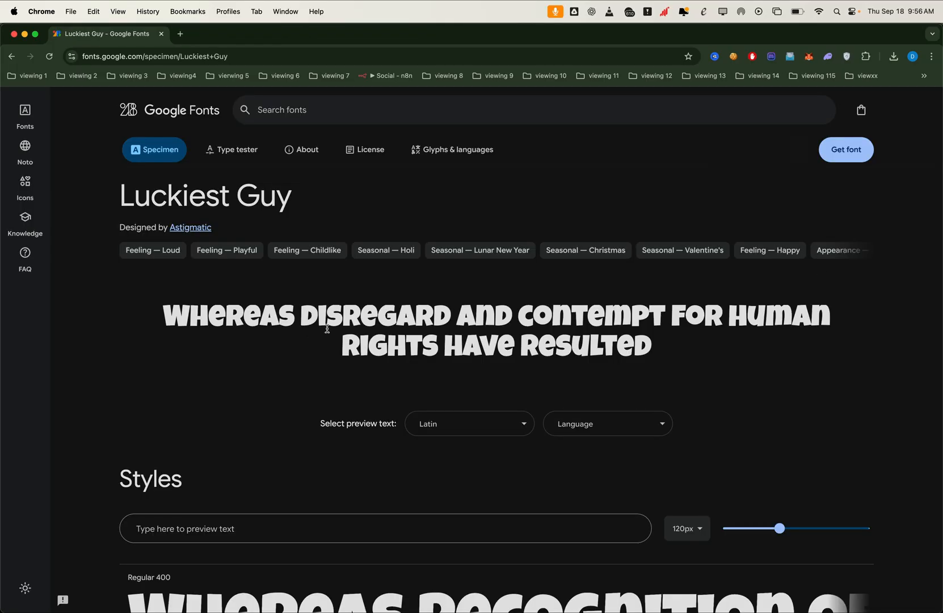
Set caption_alignment to 5, select the n8n_webhook_url value, and open long-form-webhook.
scroll(down, 3)
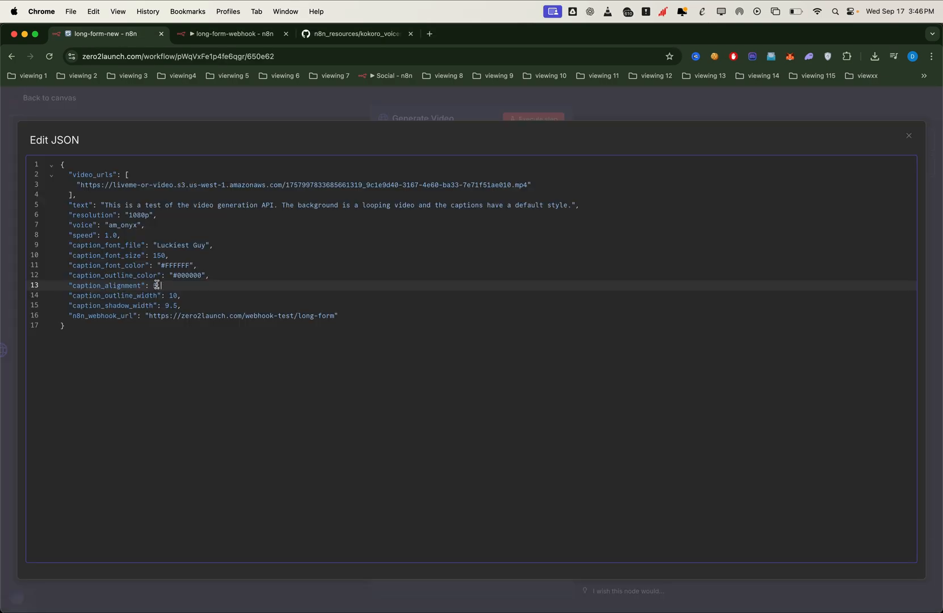
text(5)
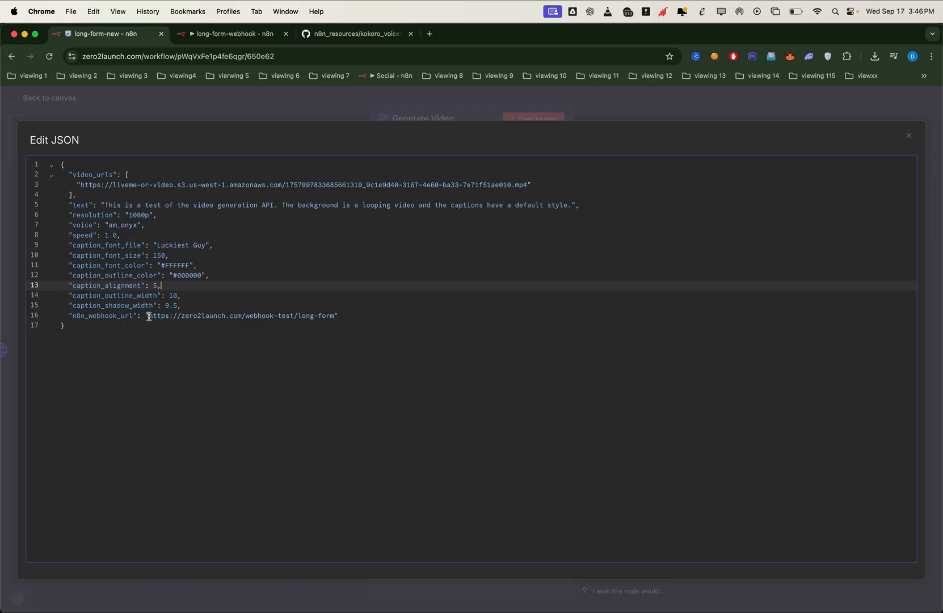
double_click(241, 315)
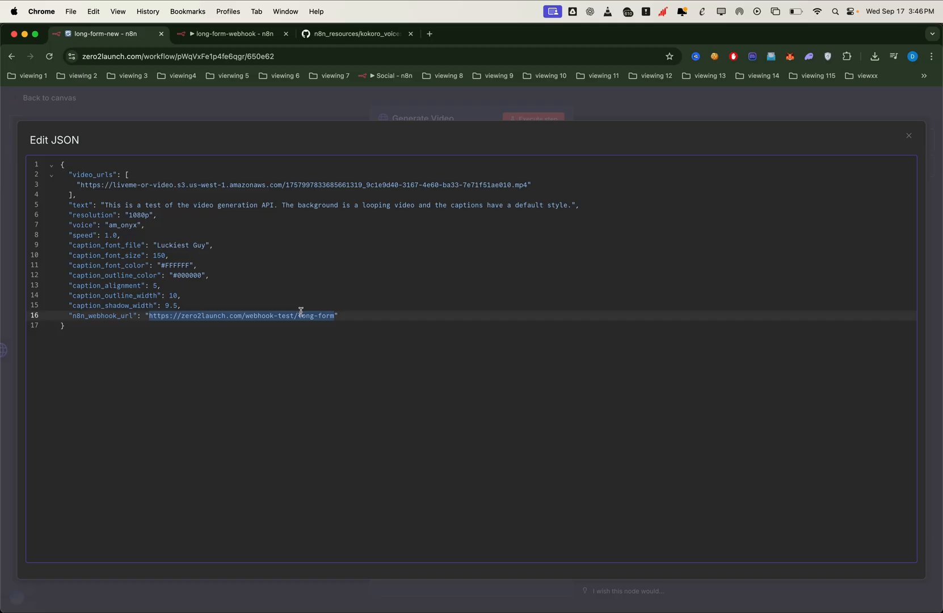
click(231, 33)
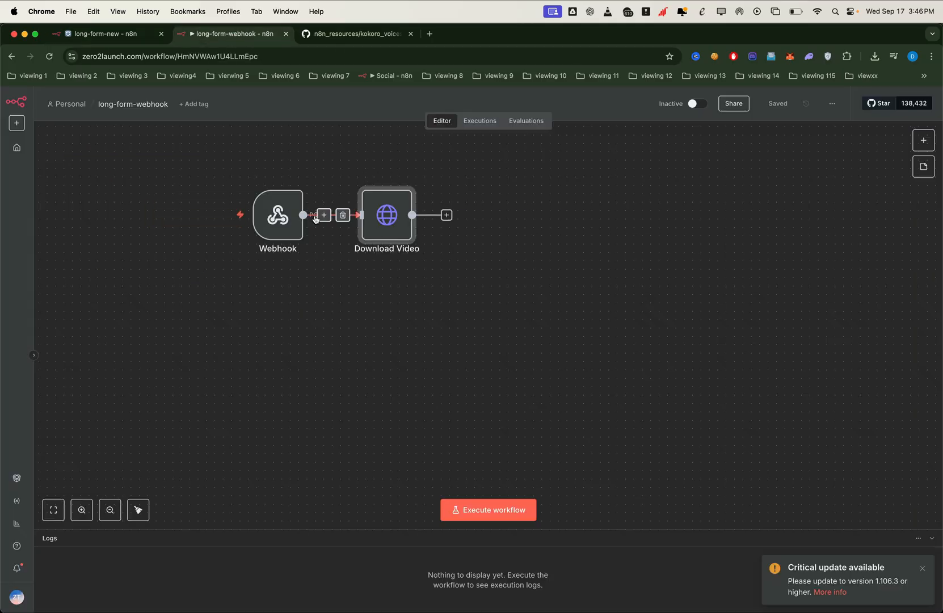
Copy the Webhook node's long-form test URL and return to the canvas.
double_click(278, 214)
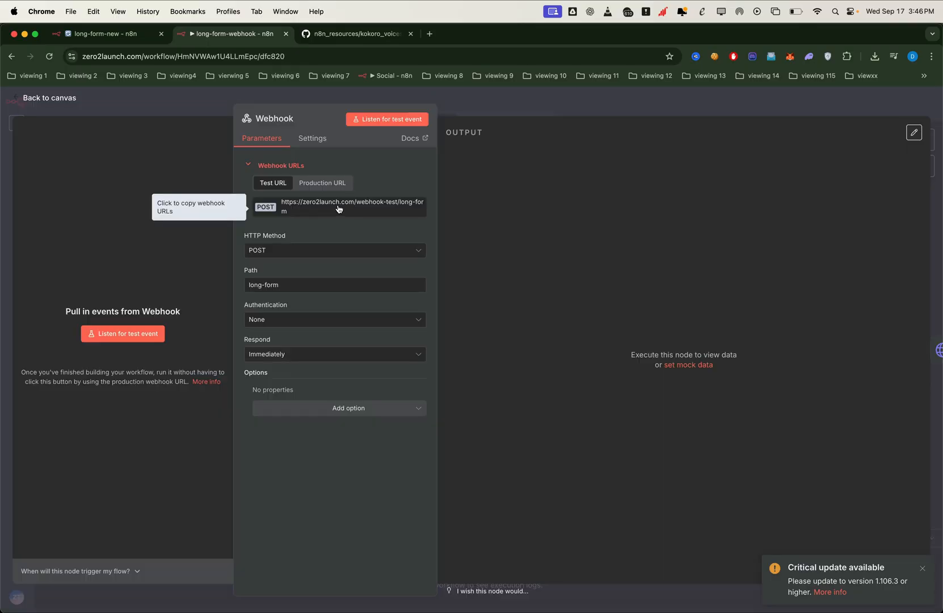
click(50, 98)
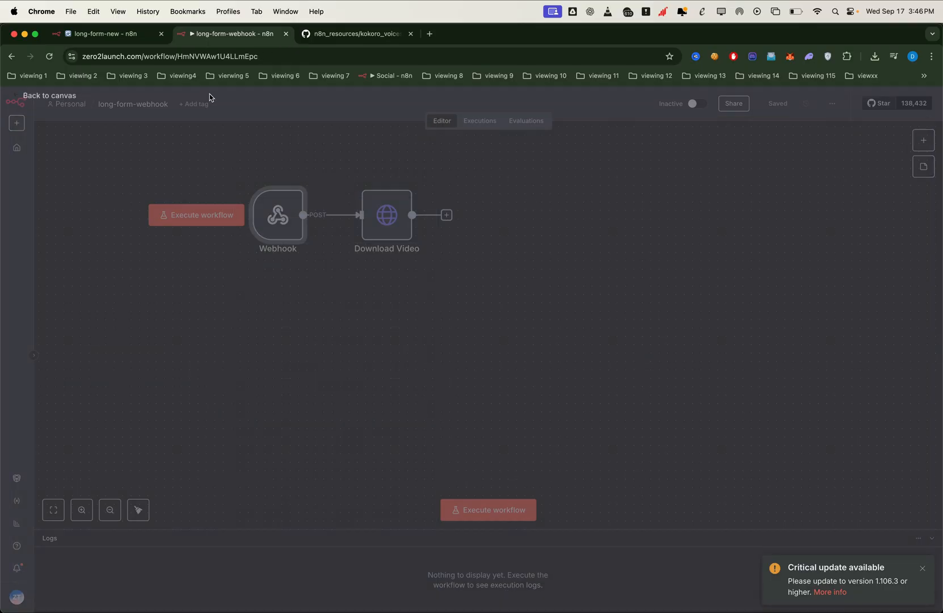
double_click(387, 215)
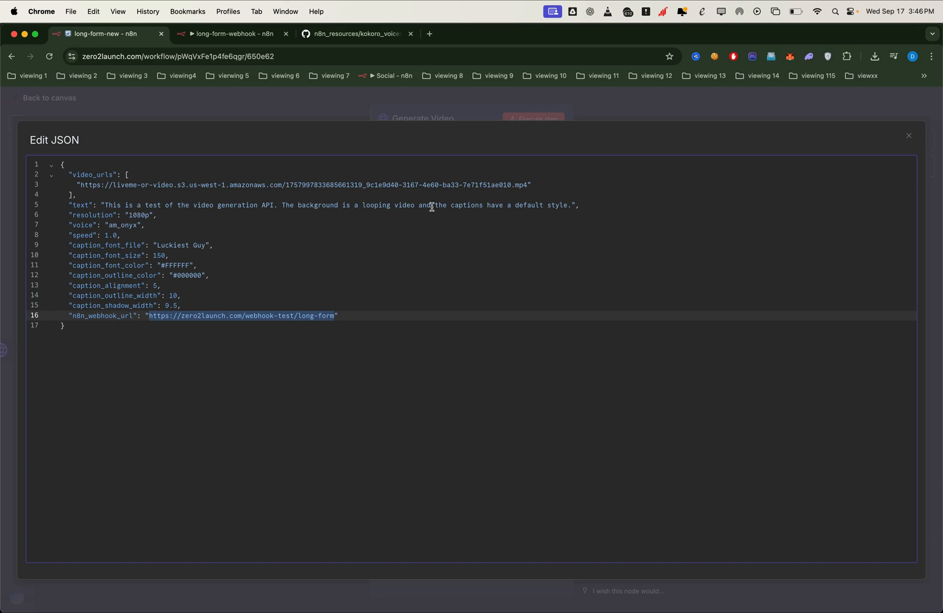
mouse_move(351, 175)
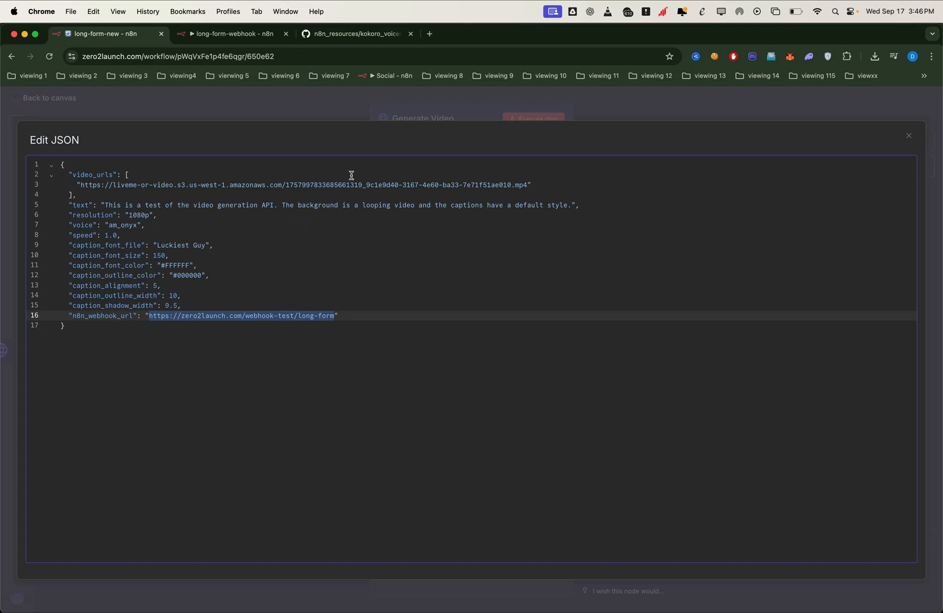
Paste the webhook URL into n8n_webhook_url and preview the video_urls background clip in a new tab.
click(520, 185)
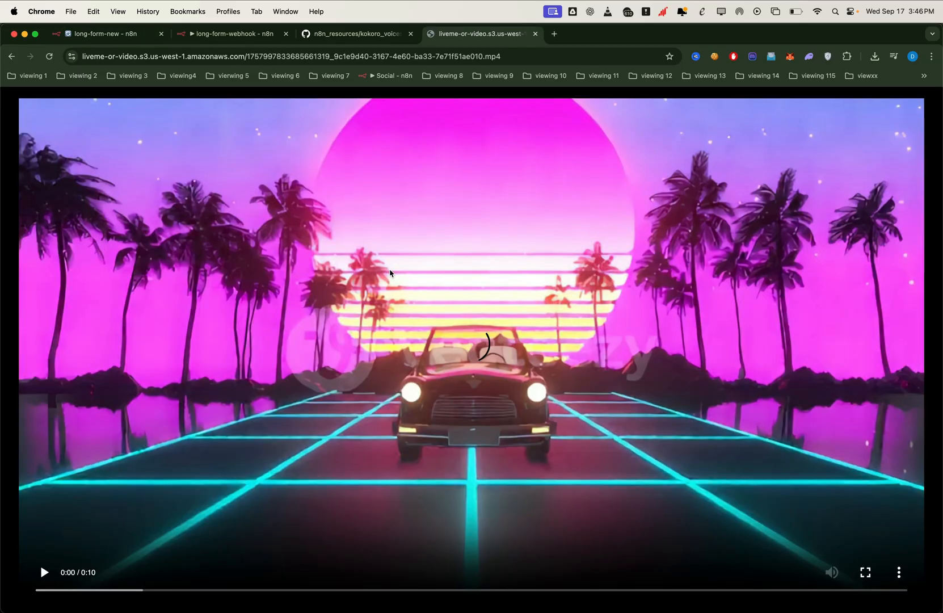
Play the background mp4, then return to the long-form-new workflow's JSON body.
click(44, 572)
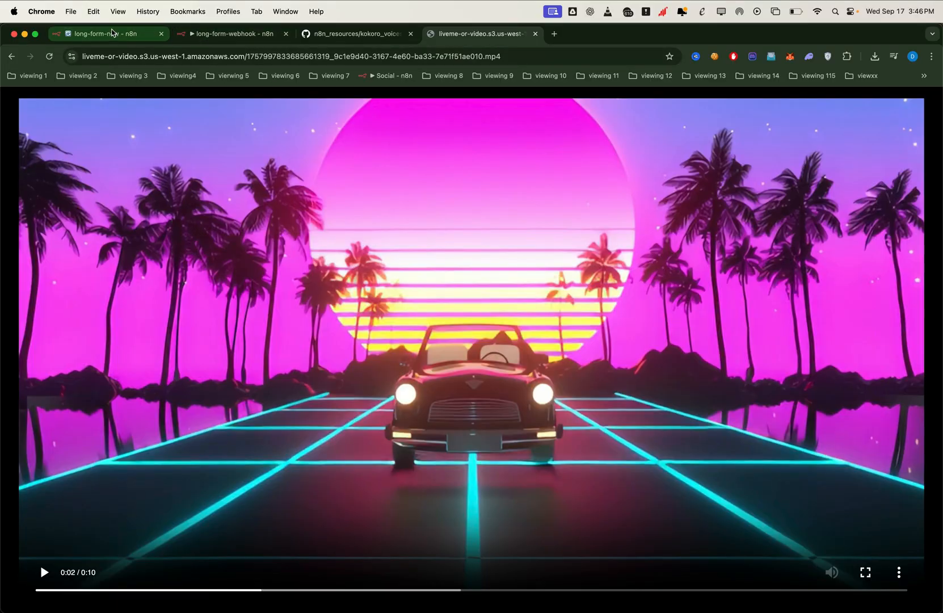
click(109, 33)
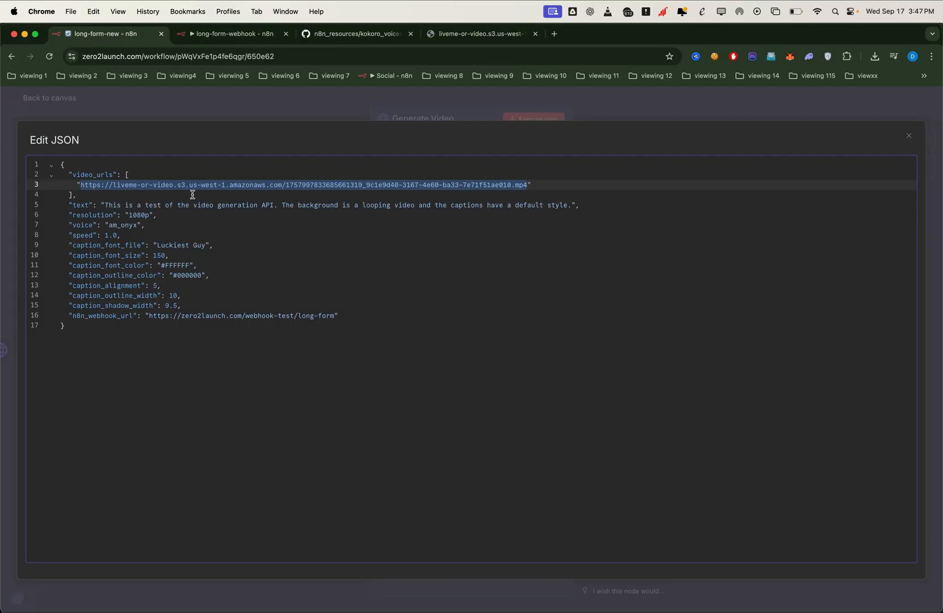
Close Generate Video's JSON body editor and go back to the long-form-new canvas.
click(909, 135)
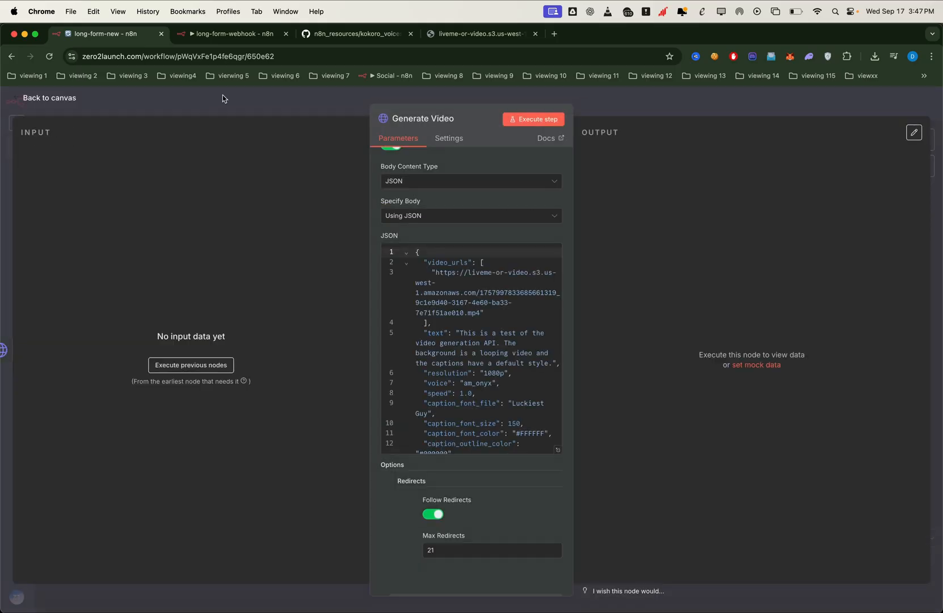
click(50, 98)
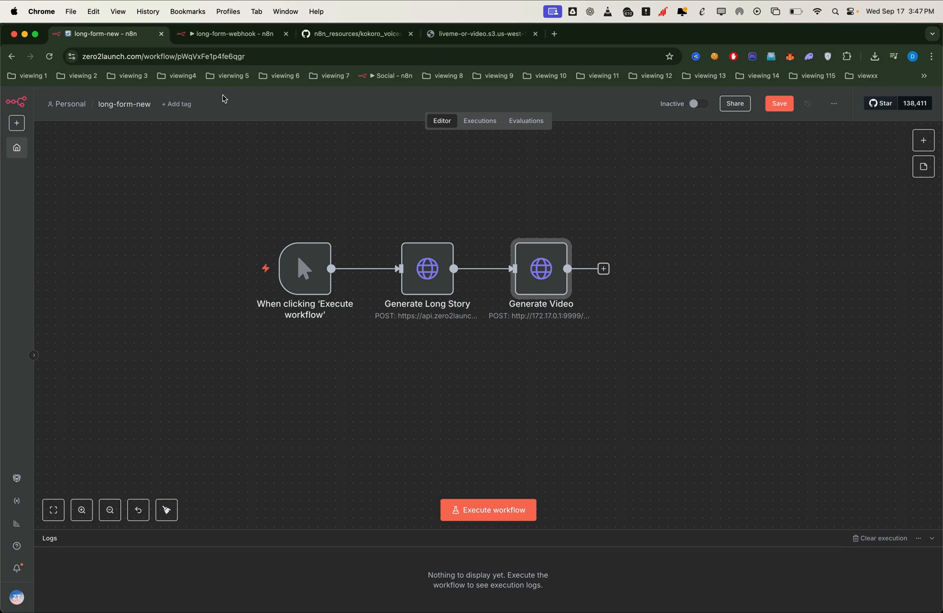
mouse_move(312, 351)
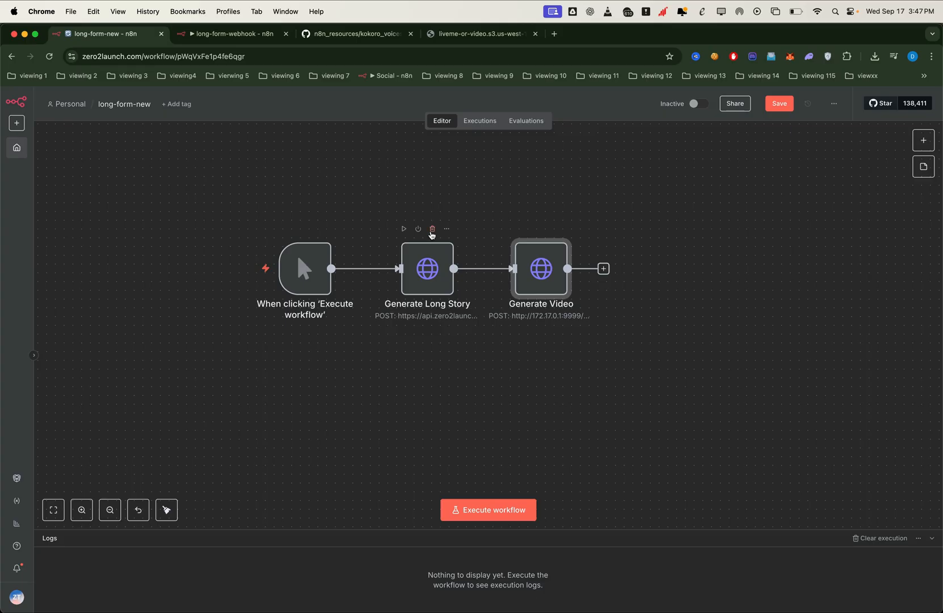
Deactivate the Generate Long Story node on the canvas.
click(419, 229)
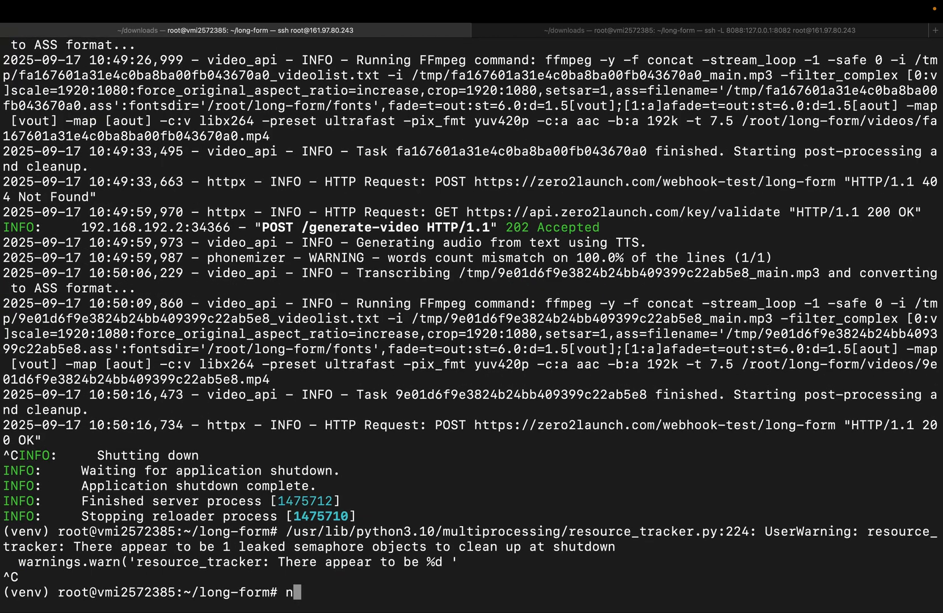
key(Enter)
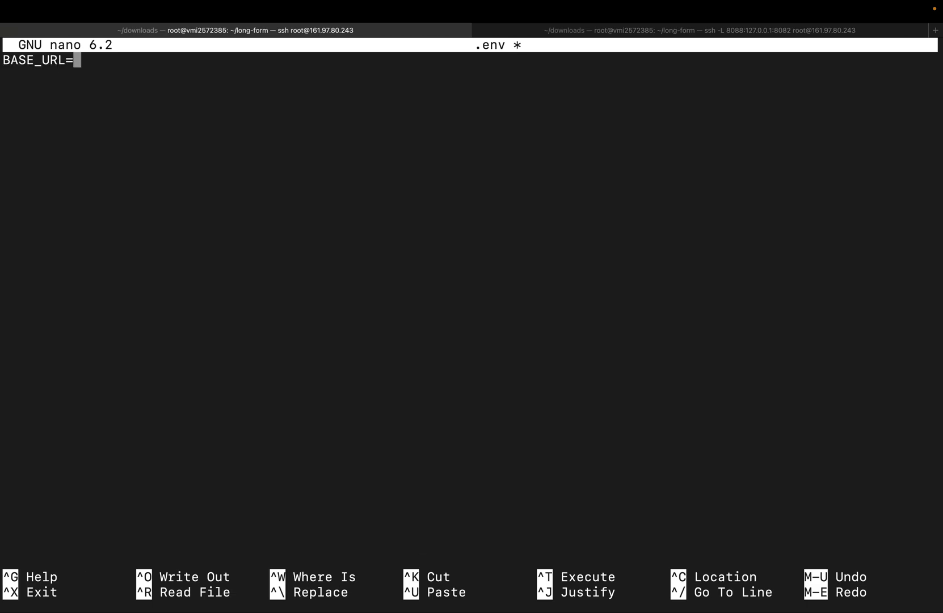
text(http://172.17.0.1:9999)
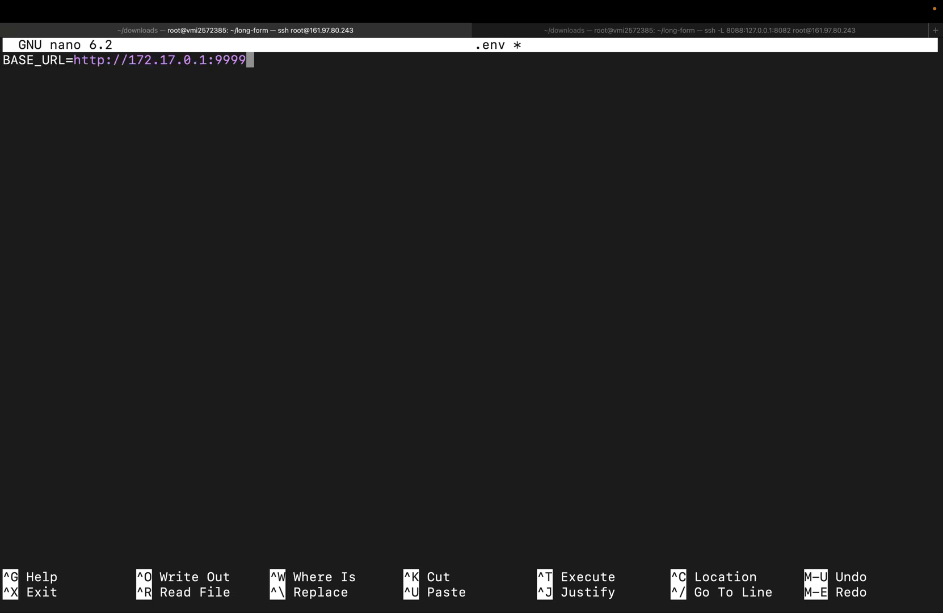
key(ctrl+x)
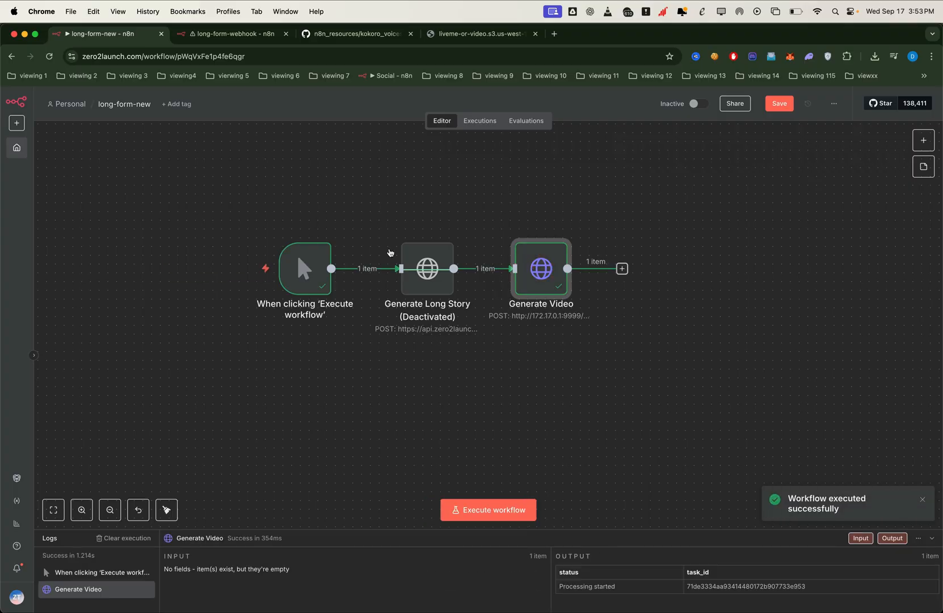
In the long-form-webhook workflow, inspect Download Video's 7.06 MB mp4 binary output.
click(232, 33)
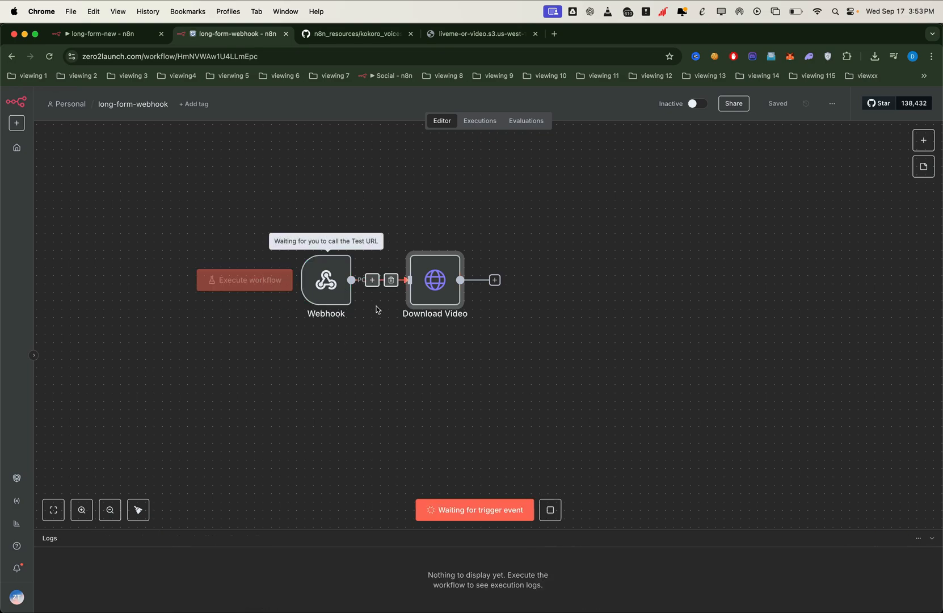
double_click(435, 279)
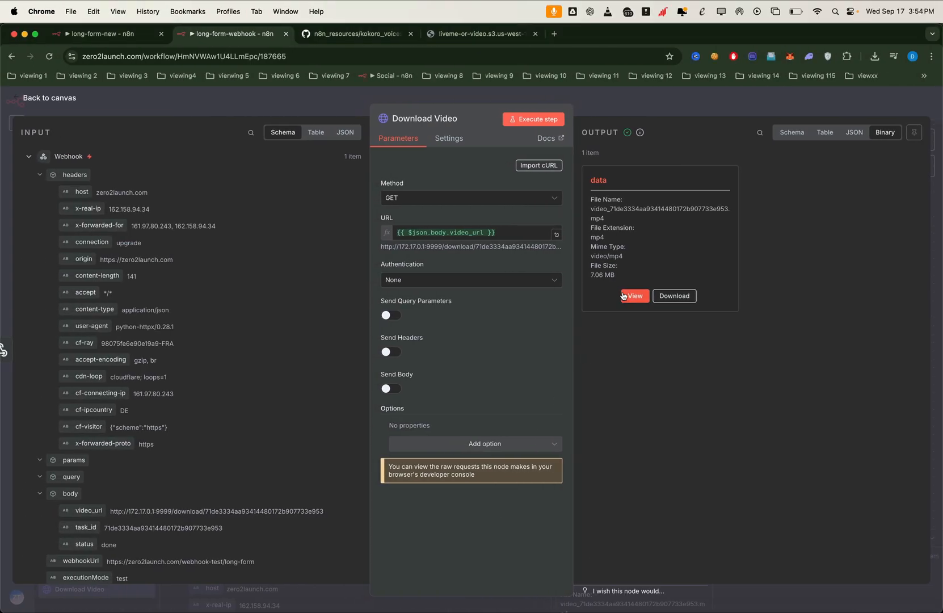
Preview the seven-second captioned video, then return to the long-form-new workflow.
click(632, 296)
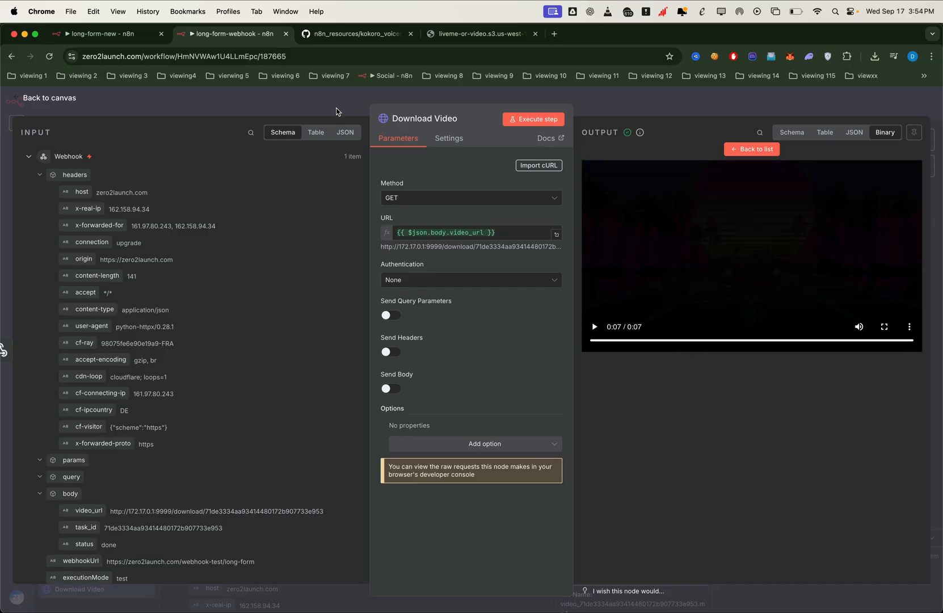
click(47, 98)
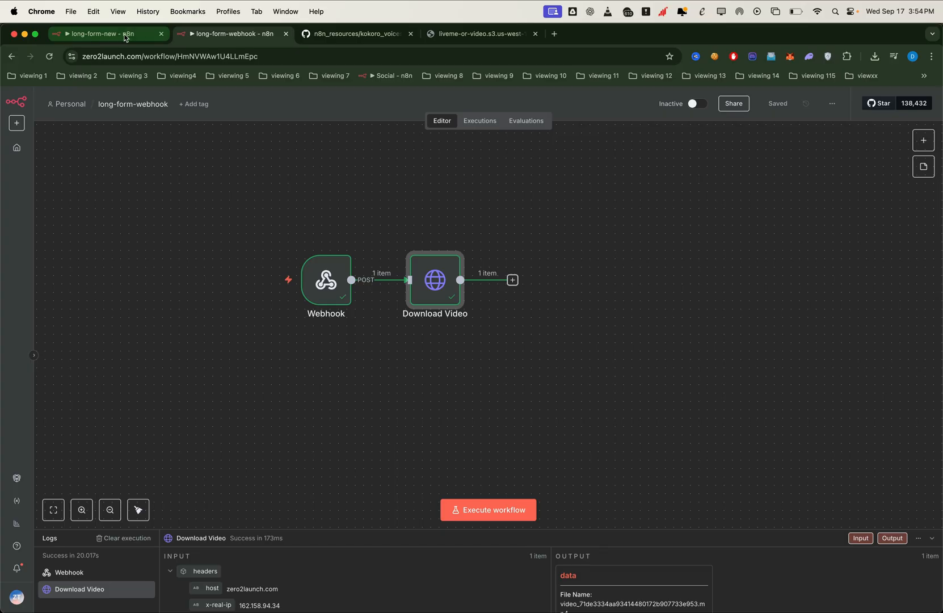
click(108, 33)
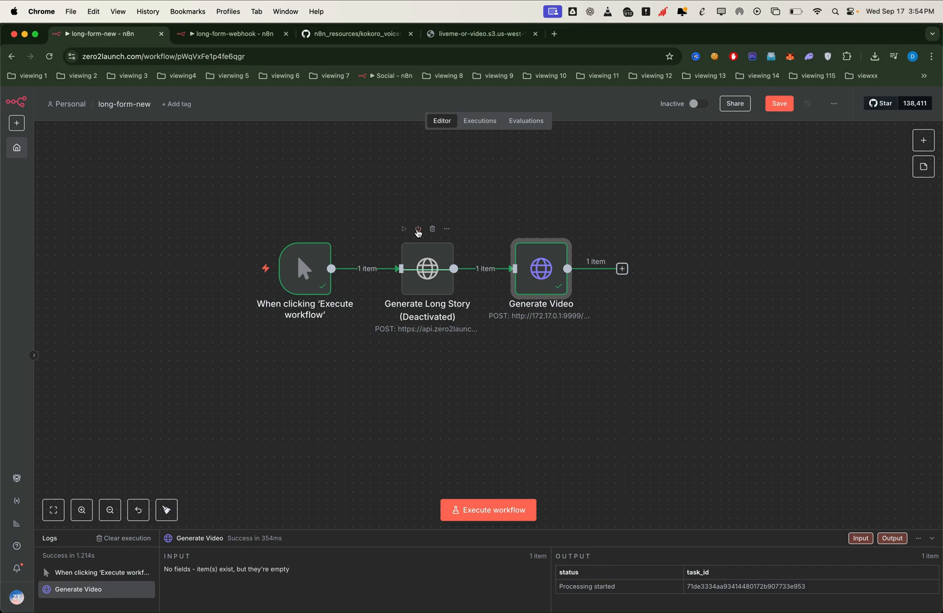
Reactivate Generate Long Story and open its stream-long-story request settings.
click(419, 229)
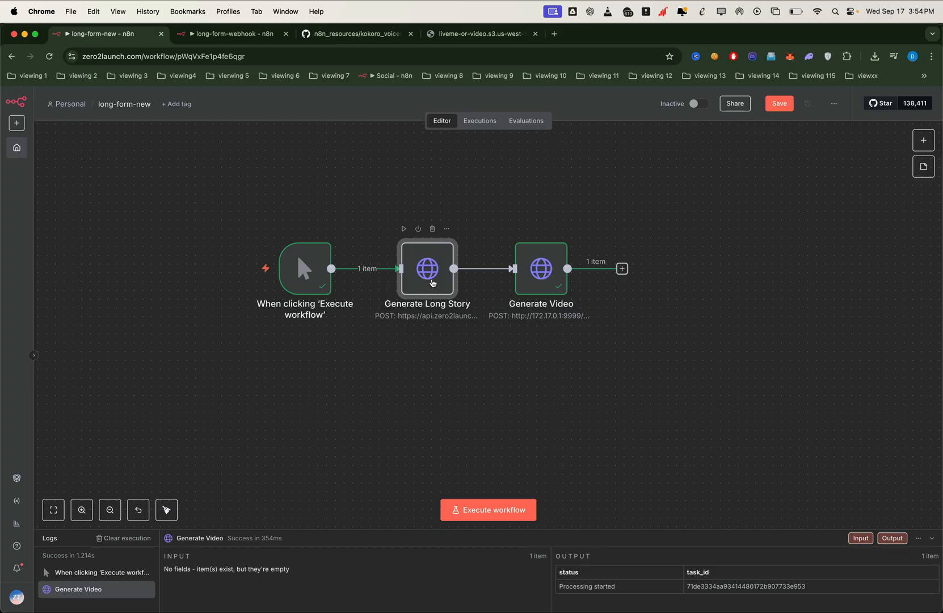
double_click(427, 269)
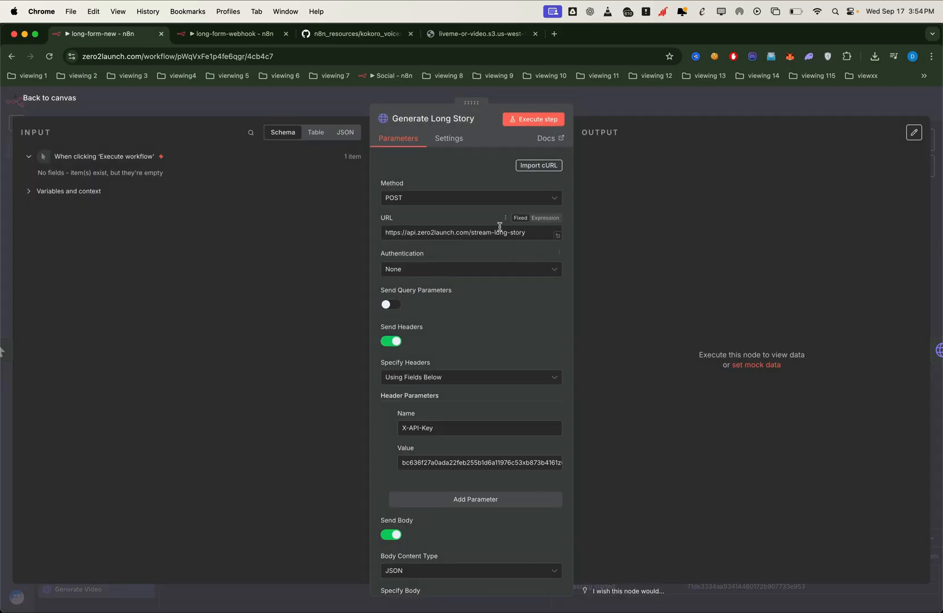
Review the 2000-word fantasy revenge story body from openai-large, then return to the canvas.
double_click(518, 233)
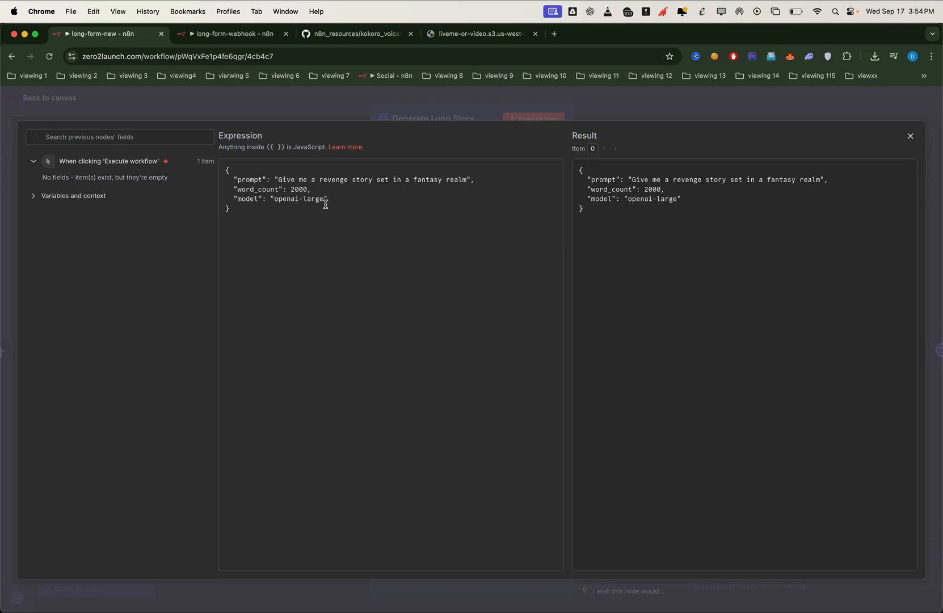
mouse_move(389, 194)
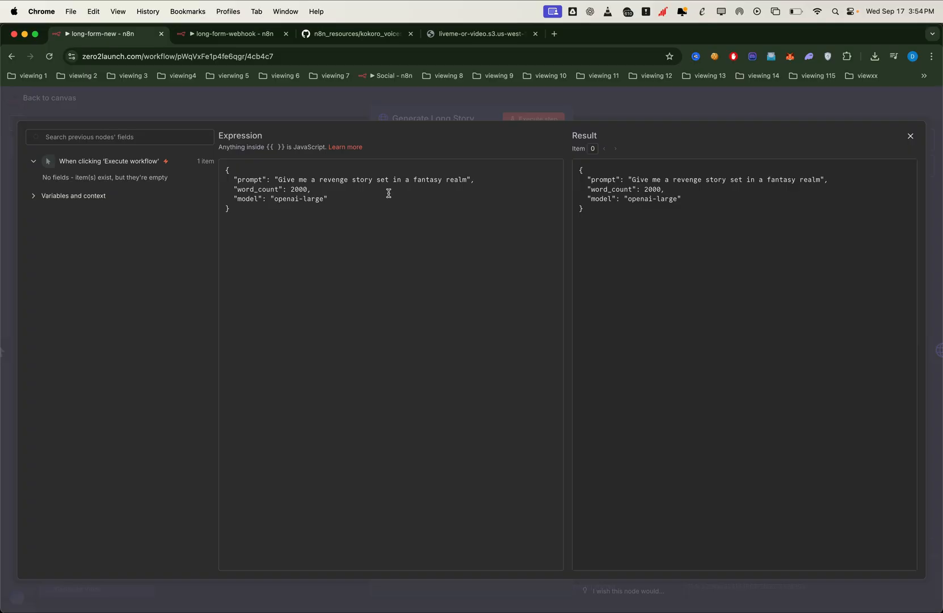
mouse_move(432, 133)
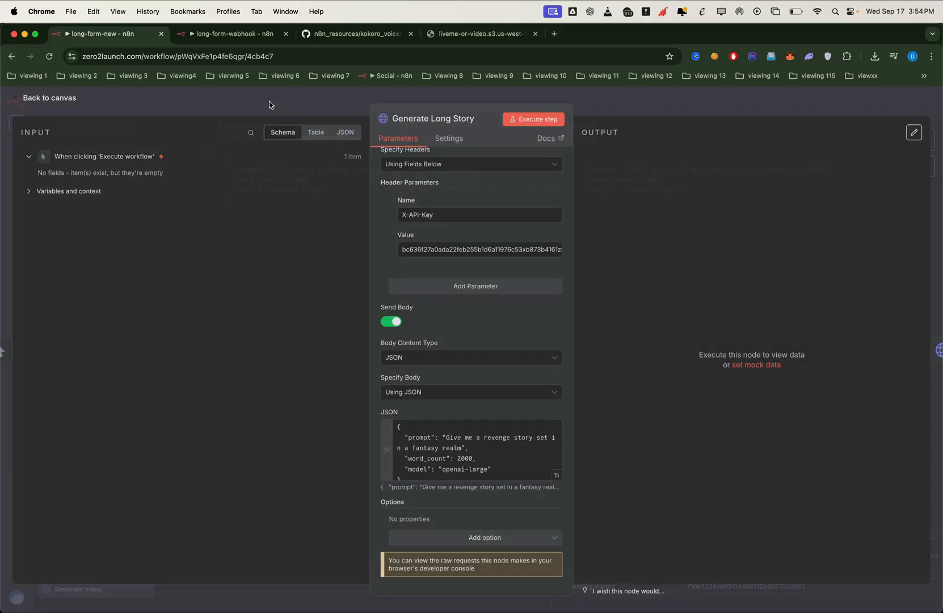
click(49, 98)
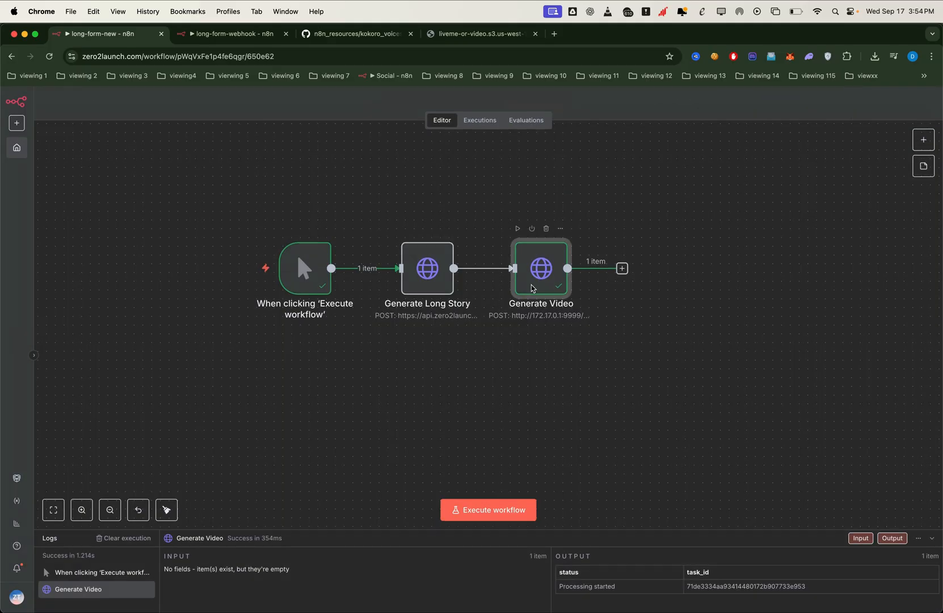
Set Generate Video's text to $json.story, then move to the long-form-webhook workflow.
double_click(541, 268)
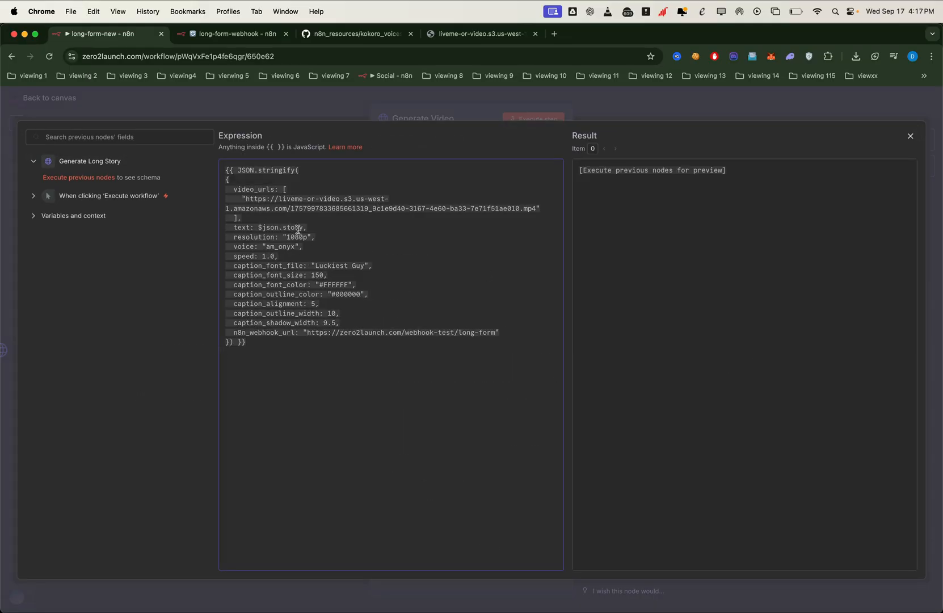
mouse_move(318, 231)
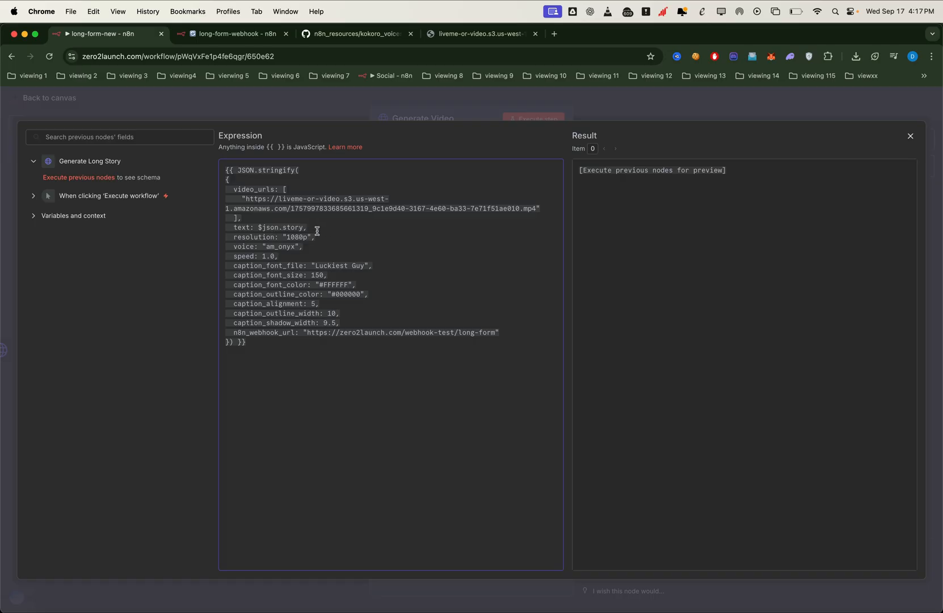
double_click(280, 227)
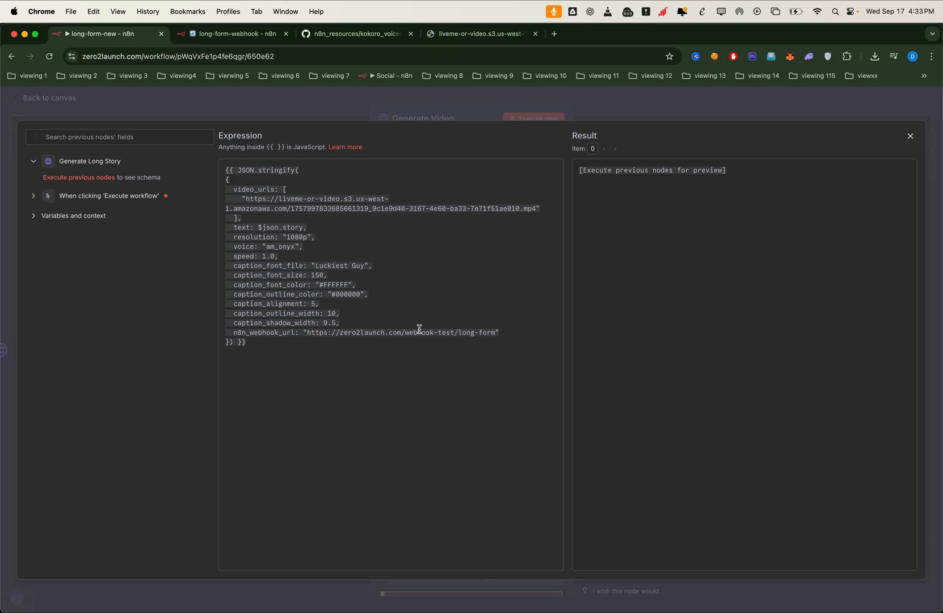
click(233, 32)
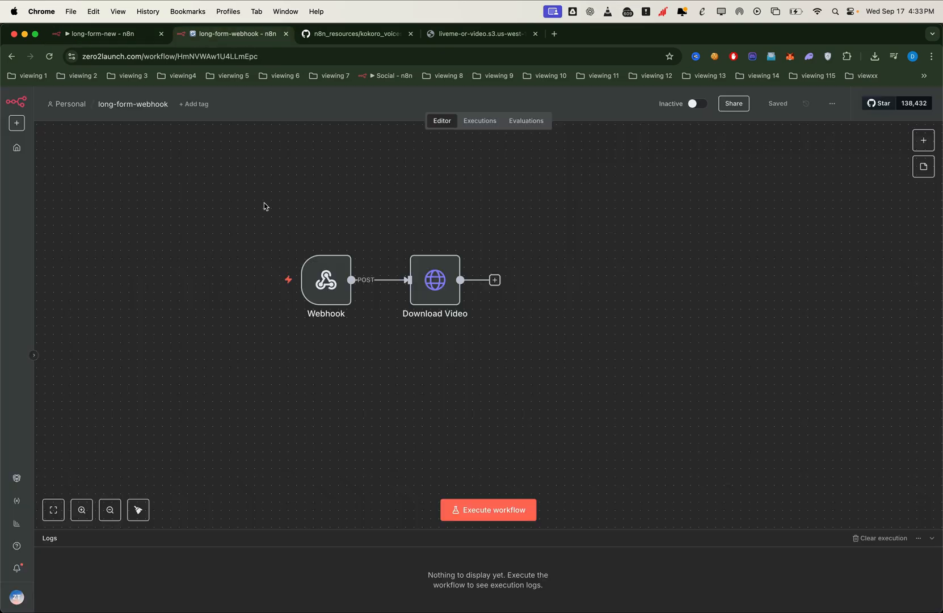
Open the Webhook trigger's settings to view its production URL.
click(325, 279)
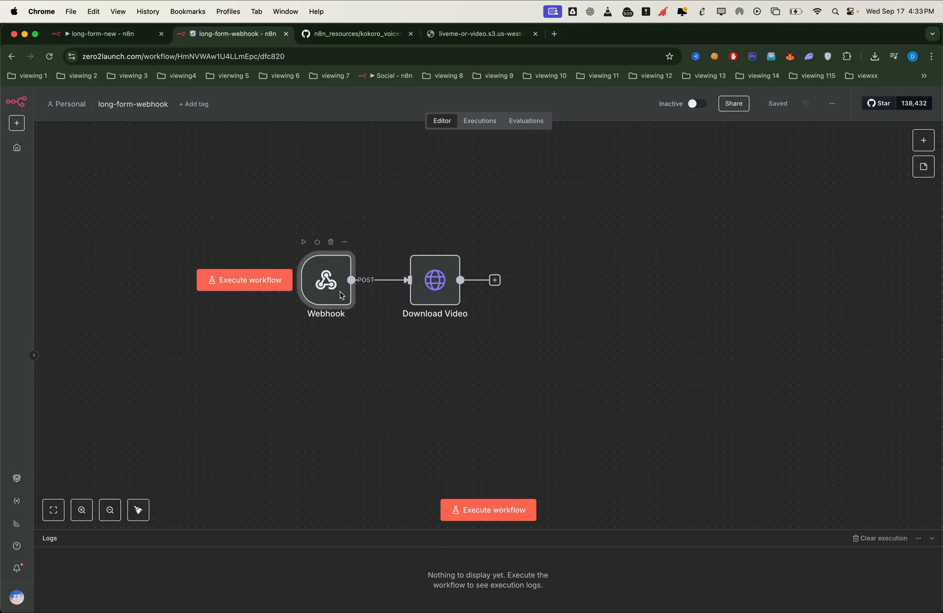
double_click(326, 279)
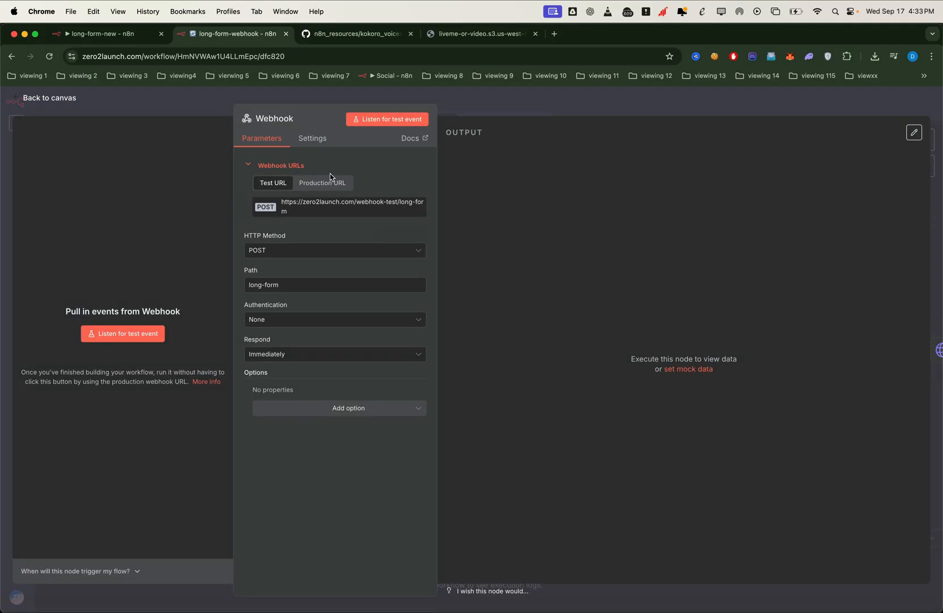
click(322, 183)
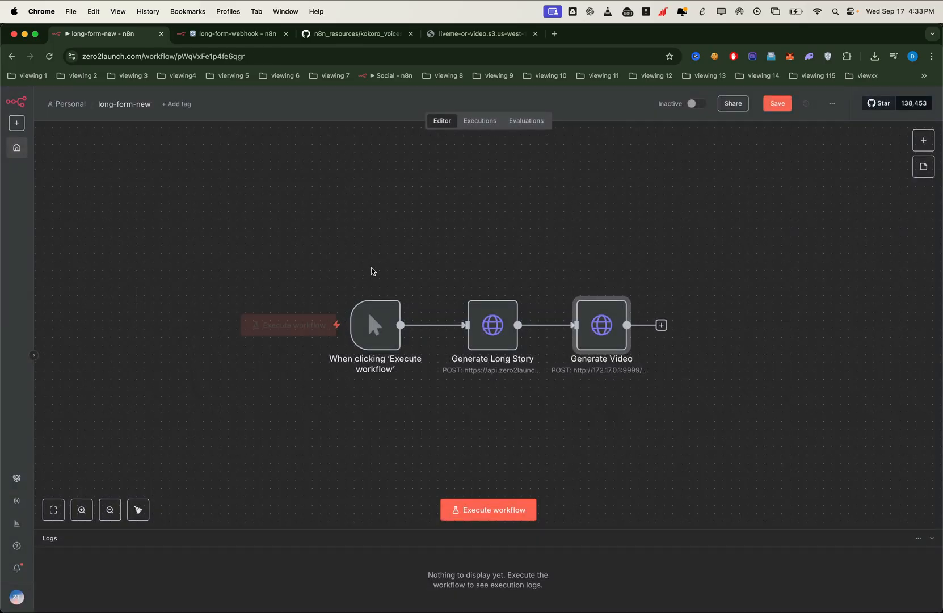
Switch long-form-webhook to Active, dismiss the notice, and return to long-form-new.
click(233, 33)
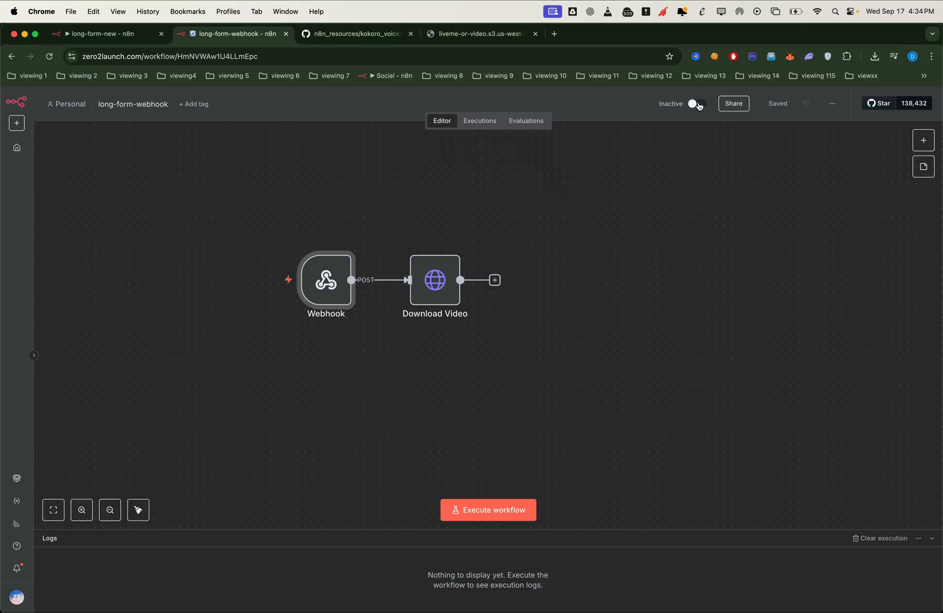
click(696, 104)
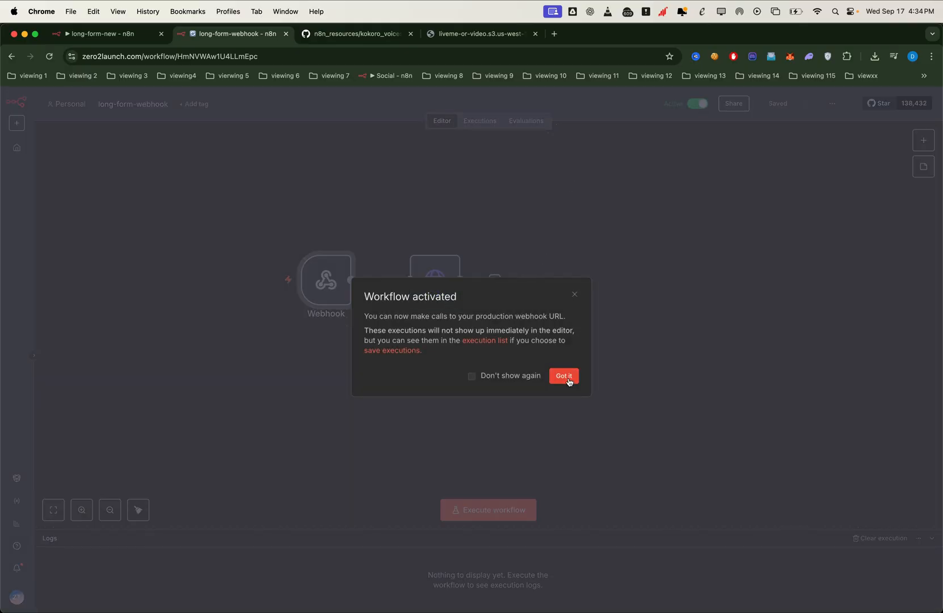
click(563, 376)
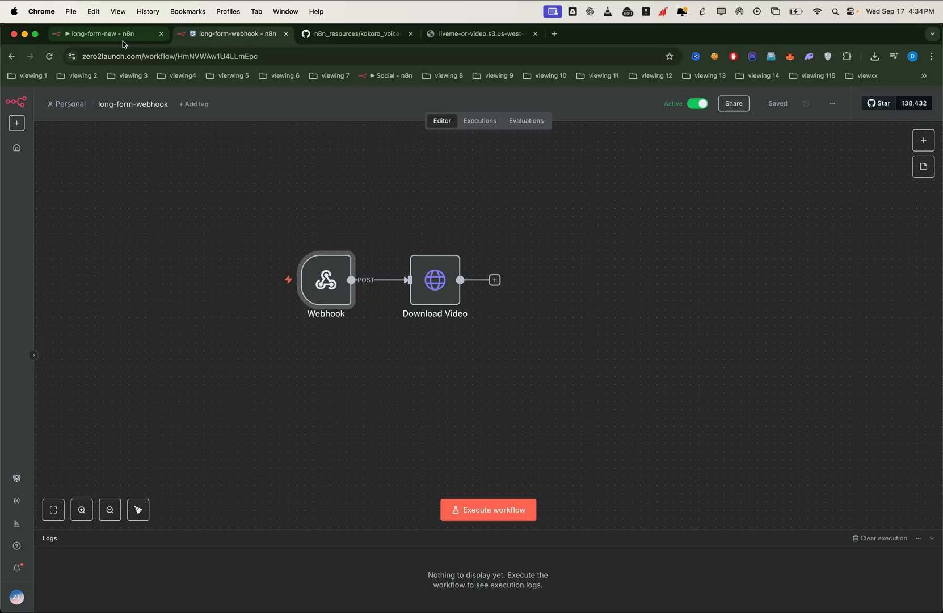
click(84, 34)
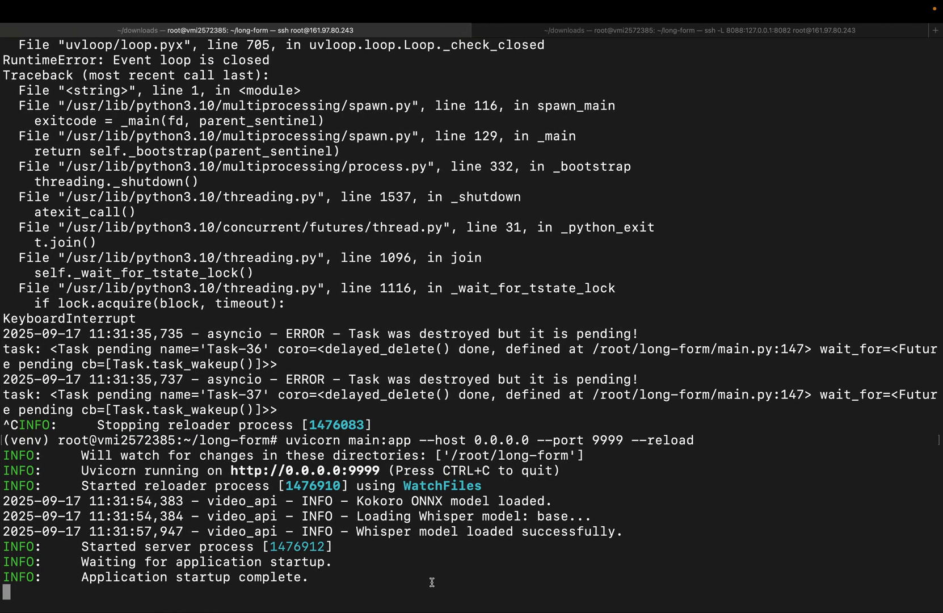
Restart the video API in a detached 'long-form' screen session and check it with screen commands.
key(ctrl+c)
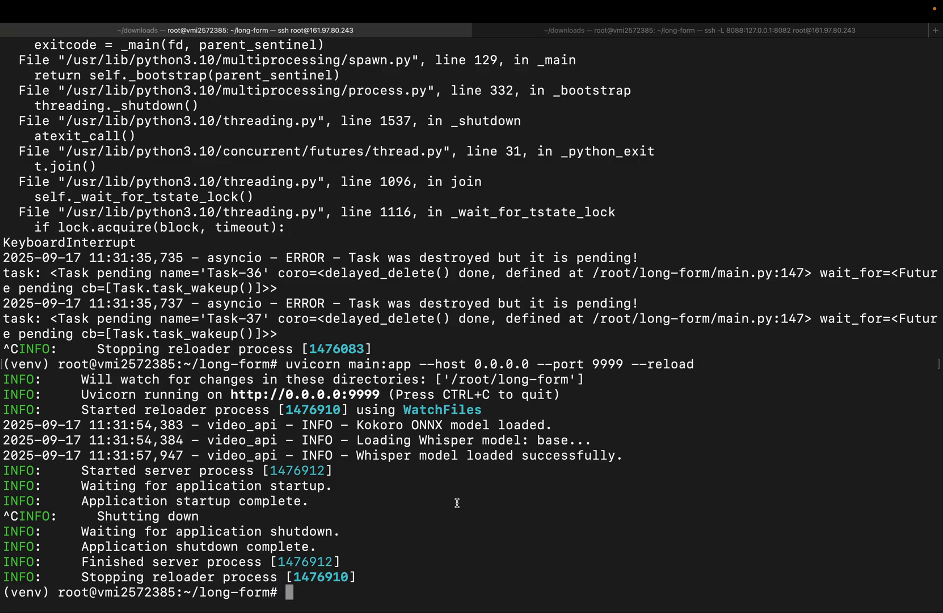
text(screen -S)
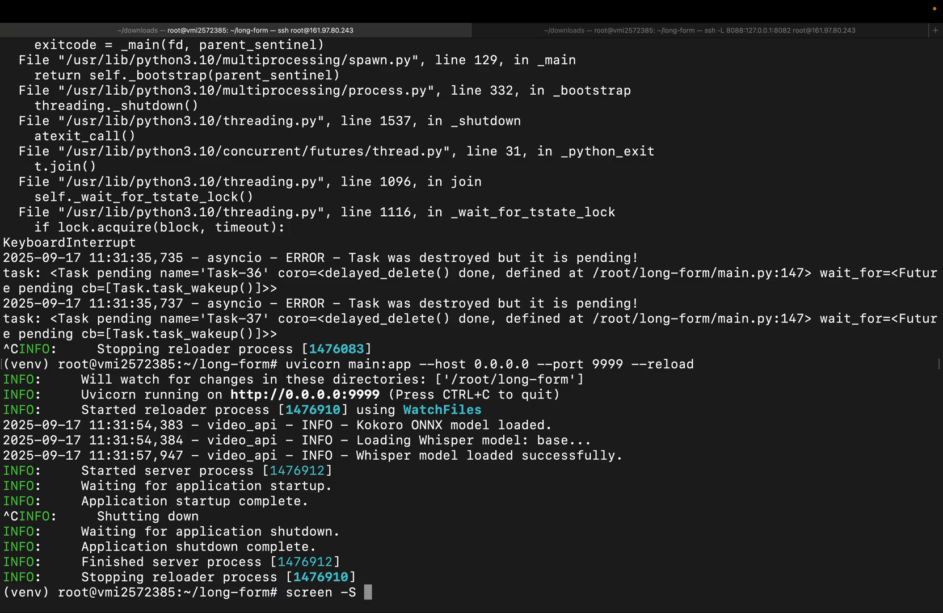
text(long-form)
text(uvicorn main:app --host 0.0.0.0 --port 9999 --reload)
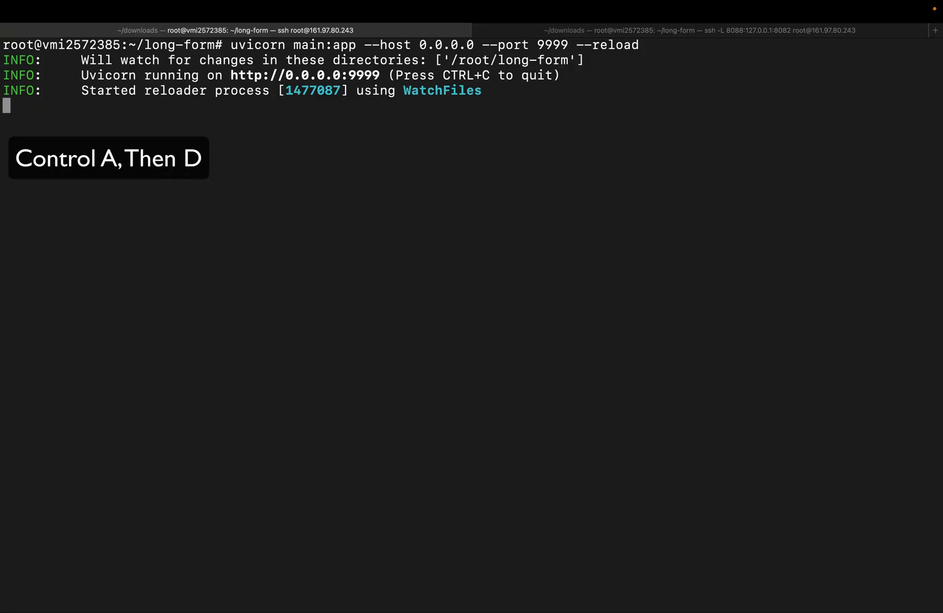
key(ctrl+a d)
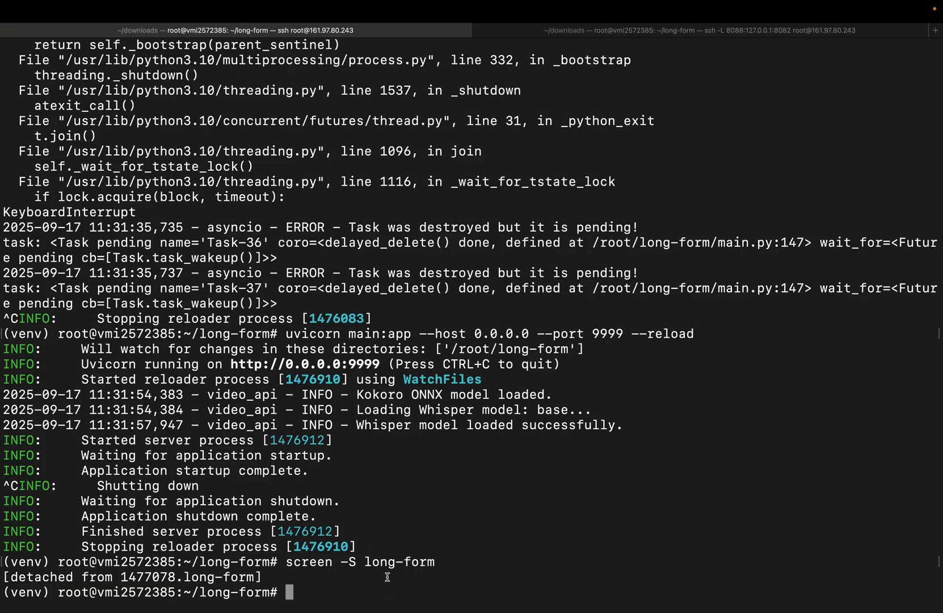
text(screen -ls)
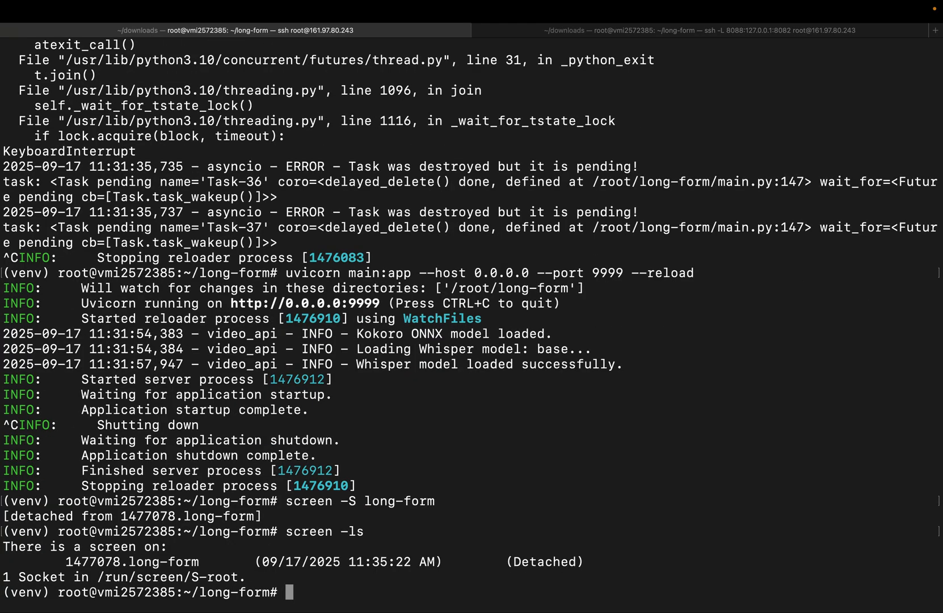
mouse_move(229, 564)
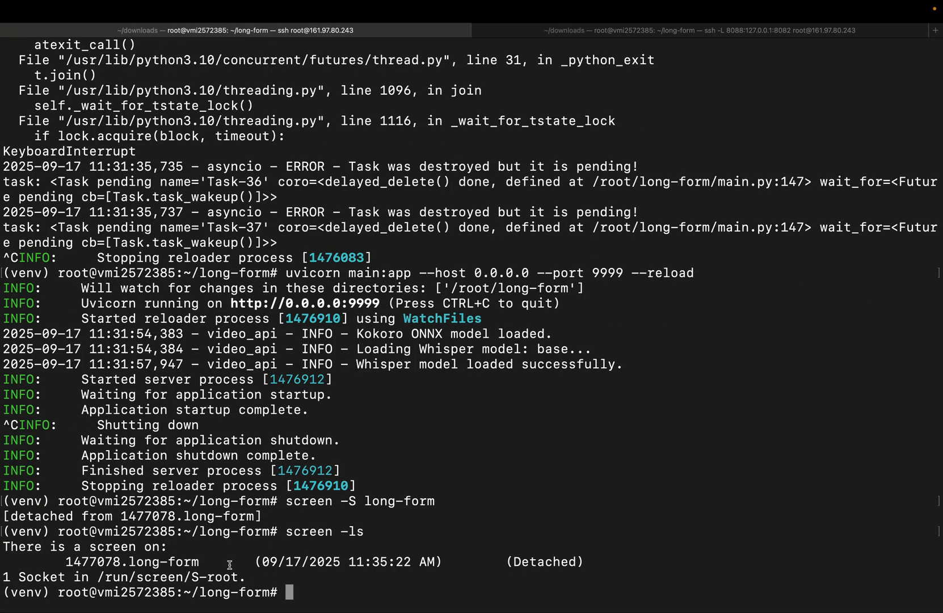
text(screen -r long-form)
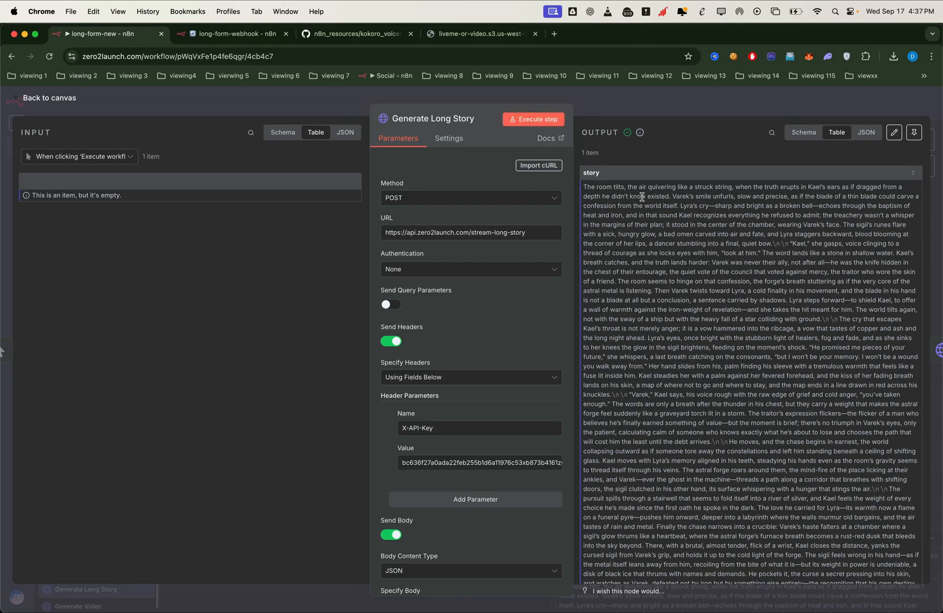
View the Generate Long Story output as raw JSON and scroll through the story text.
click(866, 132)
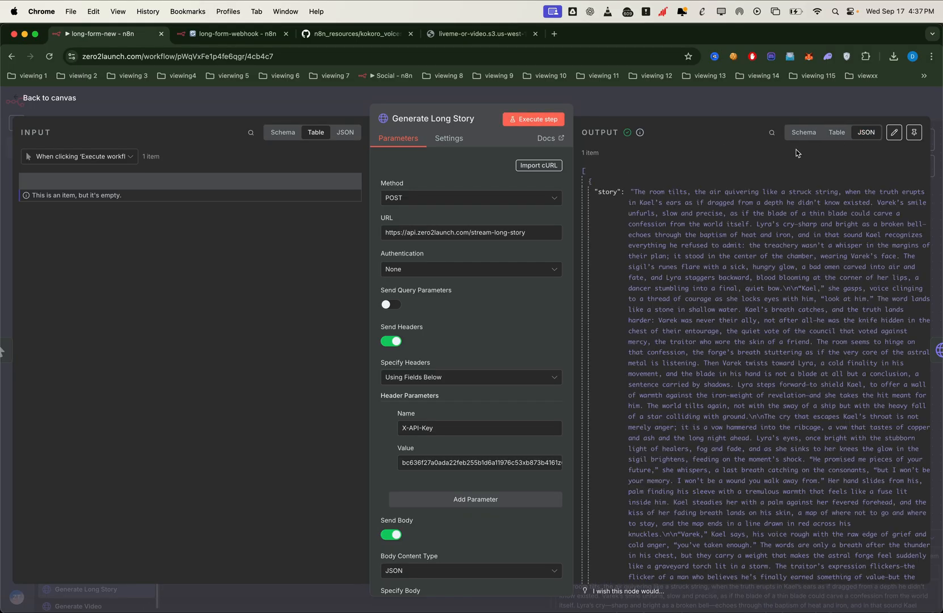
scroll(down, 3)
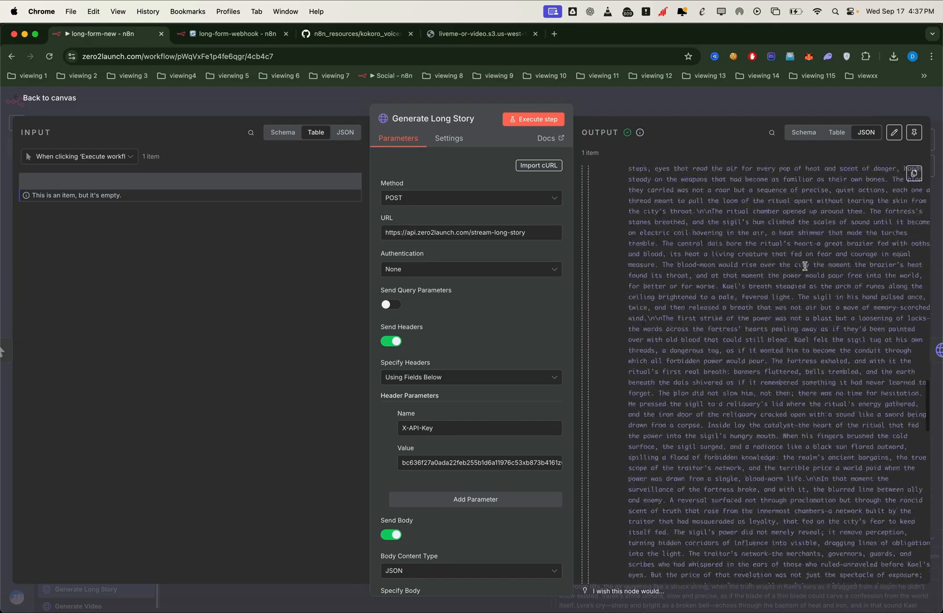
click(48, 98)
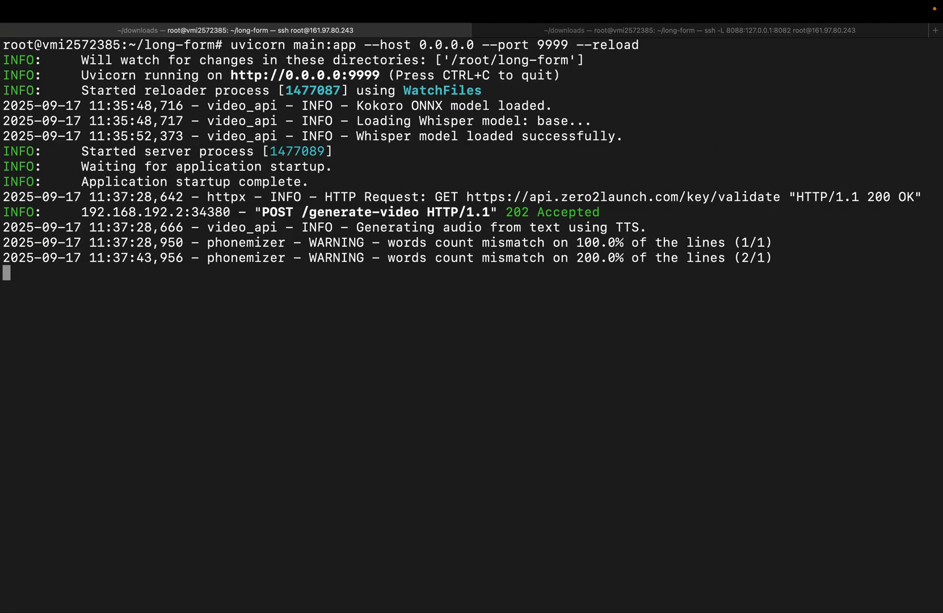
Widen the terminal to watch the uvicorn log accepting the request and generating audio.
drag(295, 212, 600, 212)
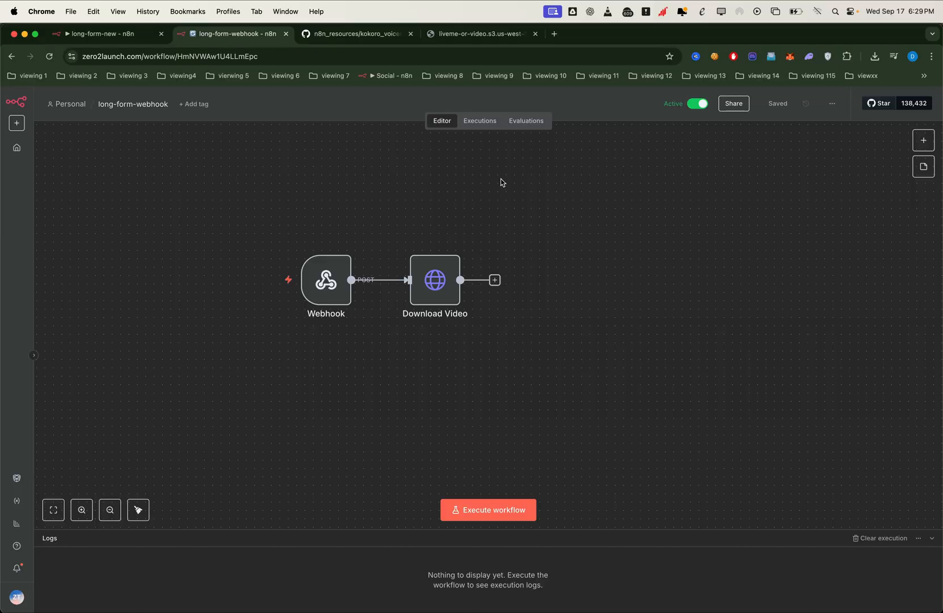
Download the 1.06 GB MP4 from the succeeded execution's Download Video binary output.
click(480, 121)
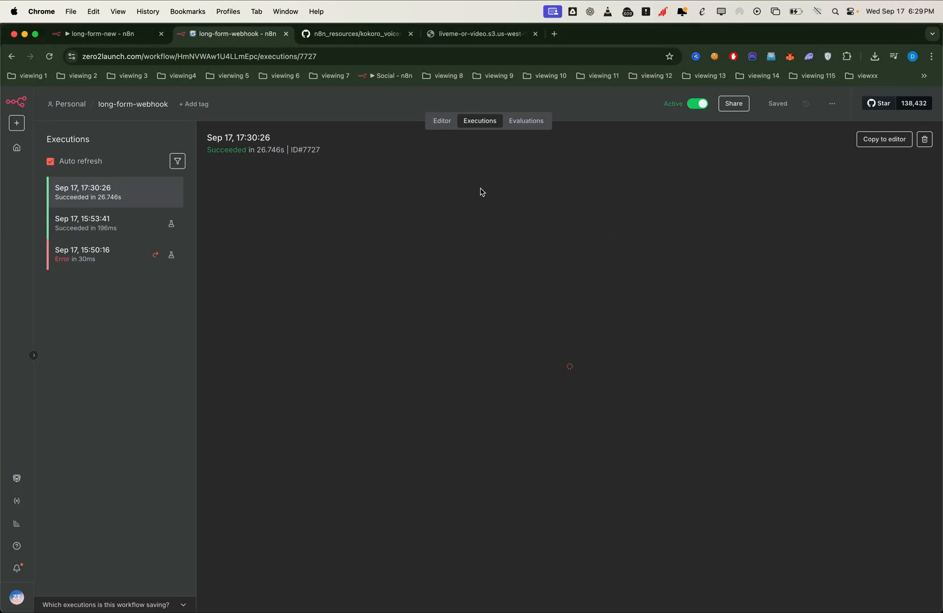
click(87, 192)
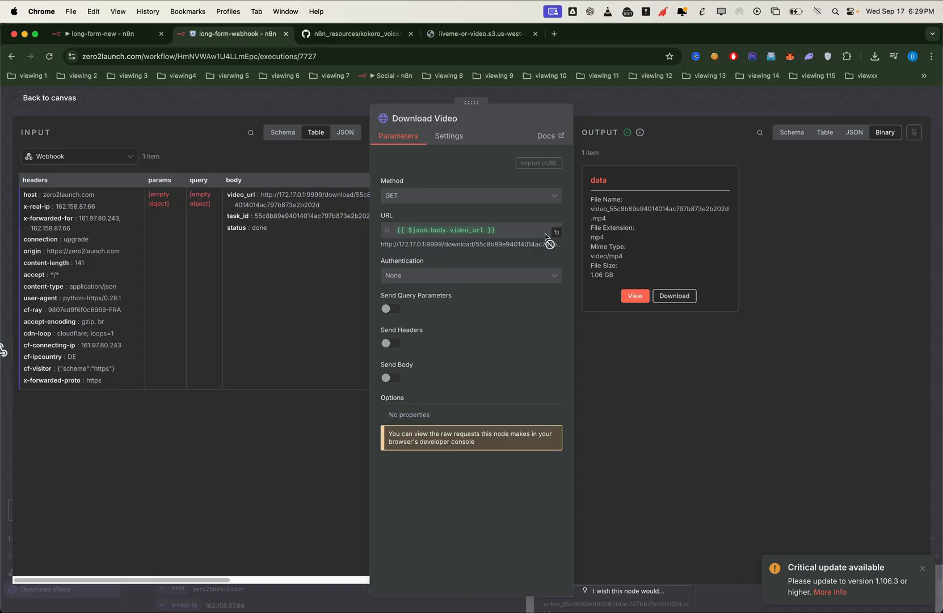
click(444, 230)
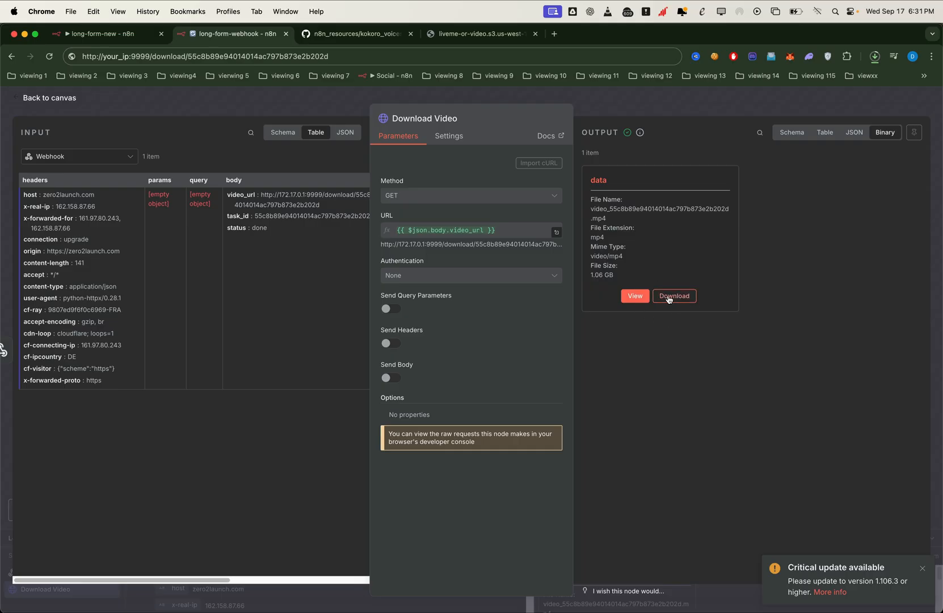
click(674, 295)
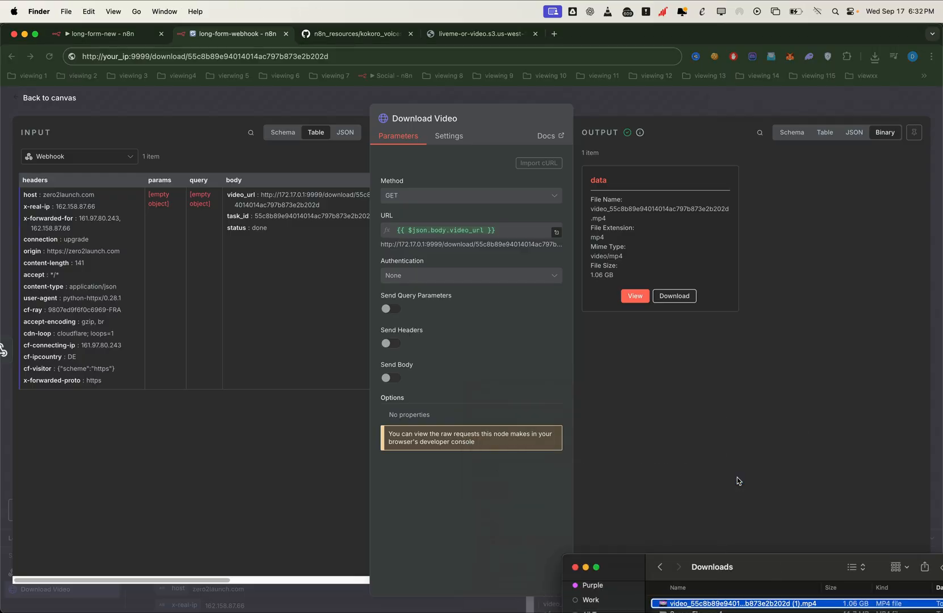
Play the downloaded MP4 in VLC and seek near the start of the captioned video.
double_click(738, 603)
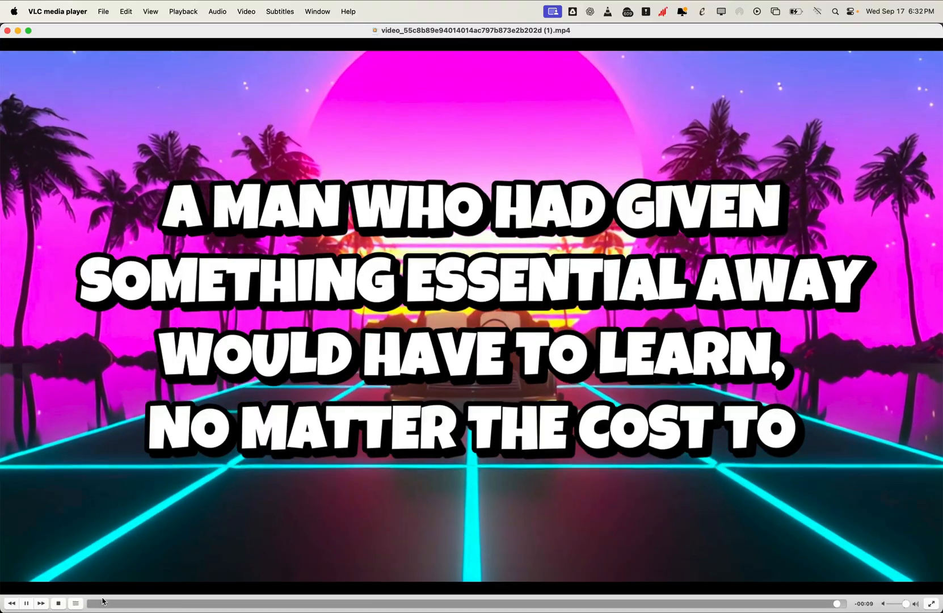
click(106, 603)
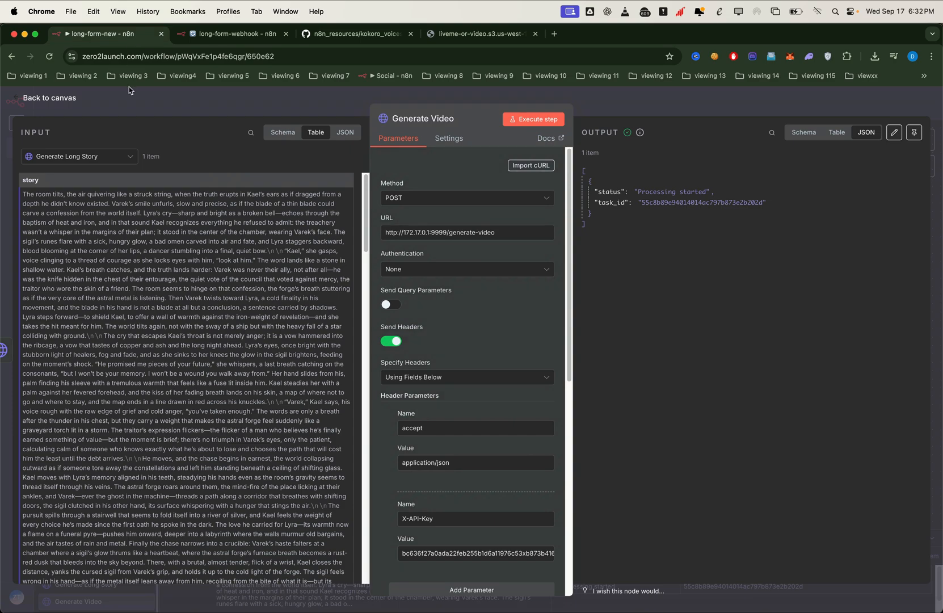
Return to the long-form-new workflow canvas to reach the Generate Video node's output.
click(49, 98)
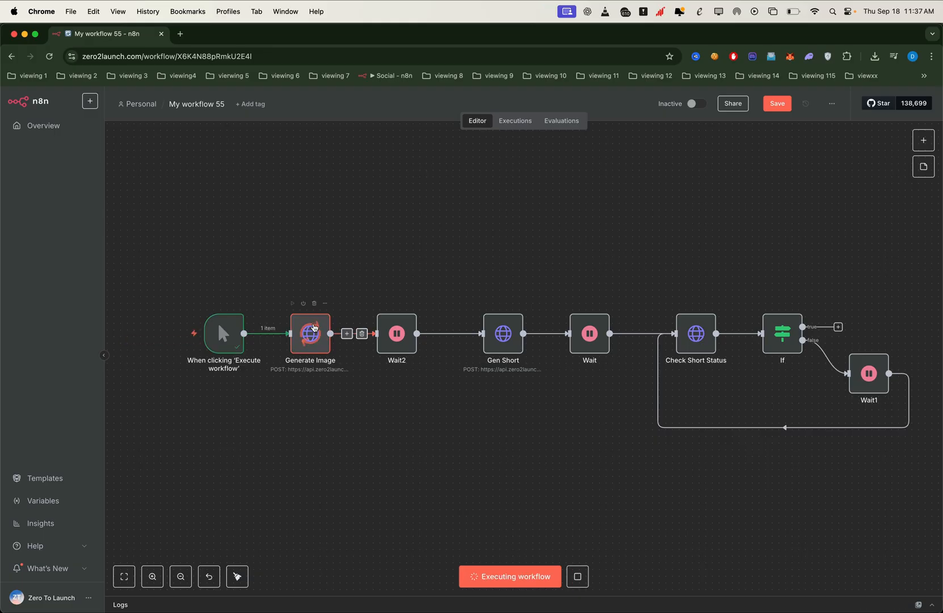
View the generated forest image via Generate Image's image_serve_url in the browser.
double_click(310, 334)
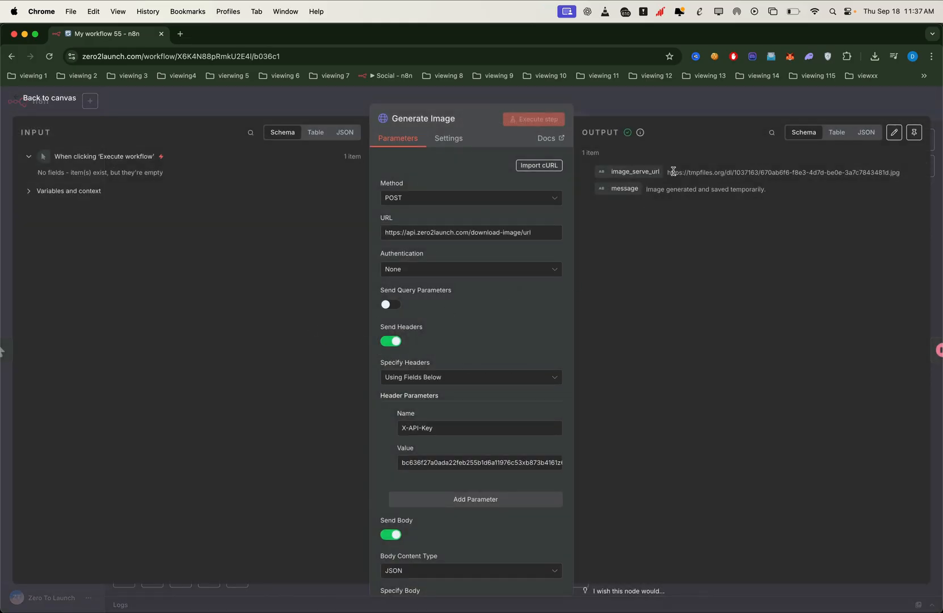
click(789, 172)
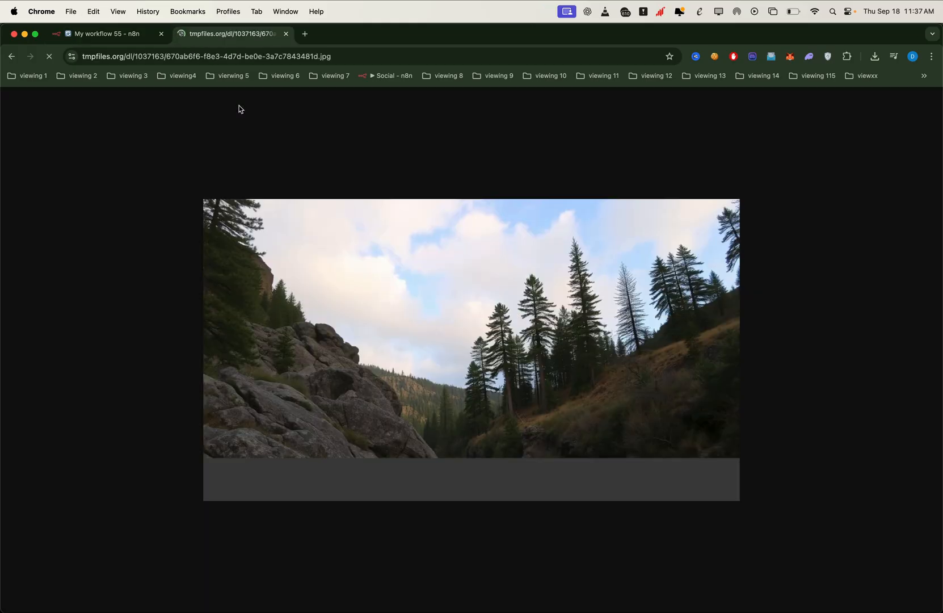
click(107, 34)
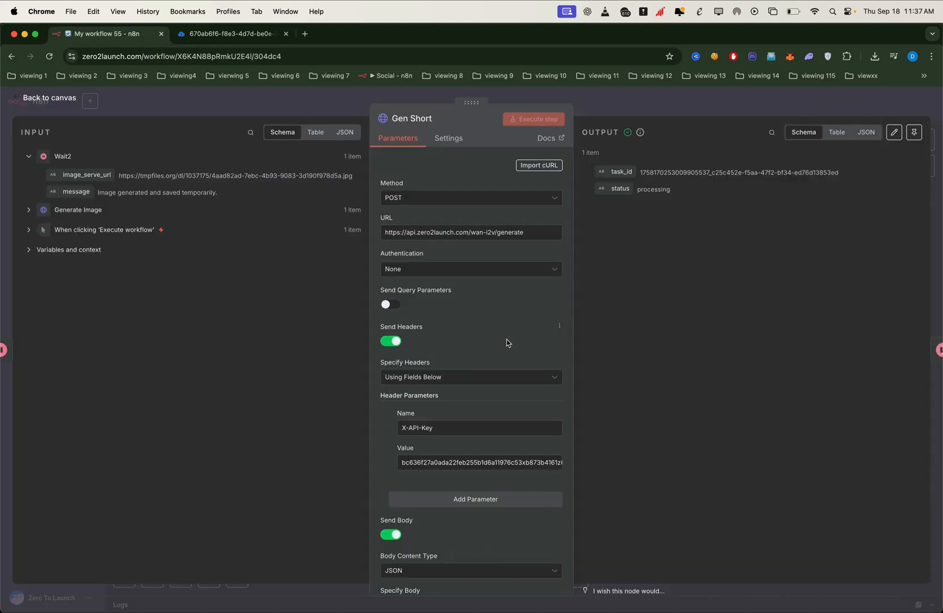
From the canvas, open the result URL and play the five-second river video clip.
click(49, 98)
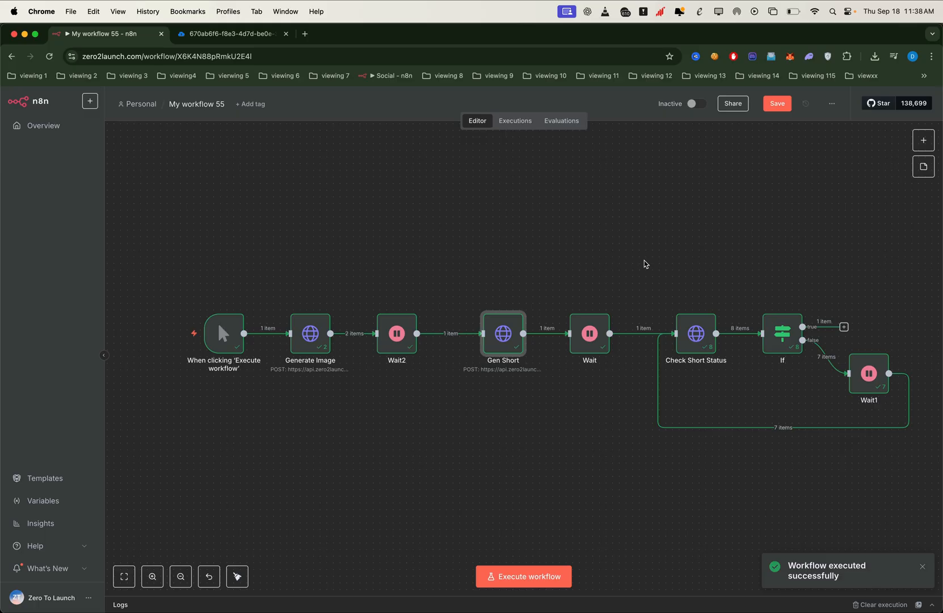
double_click(782, 333)
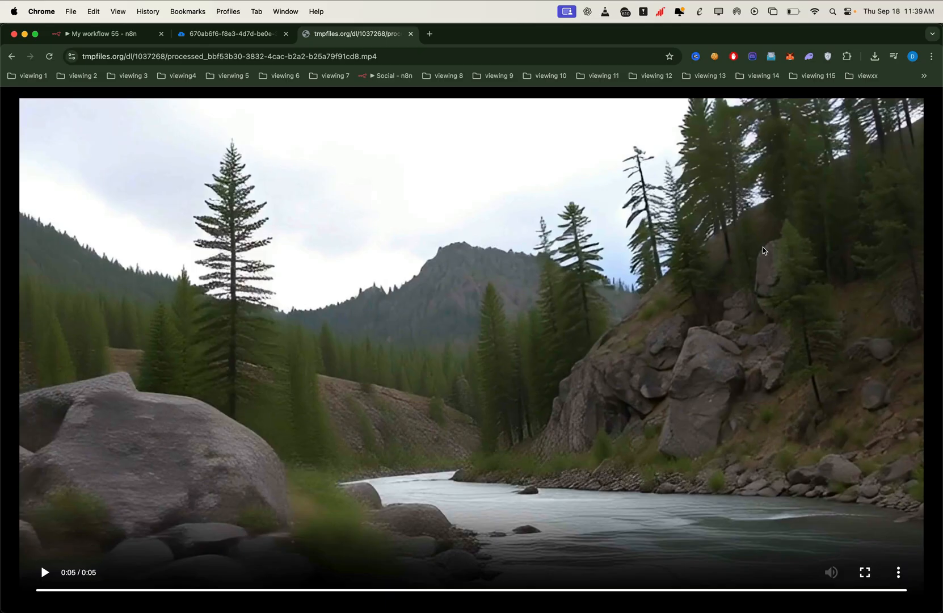
click(97, 33)
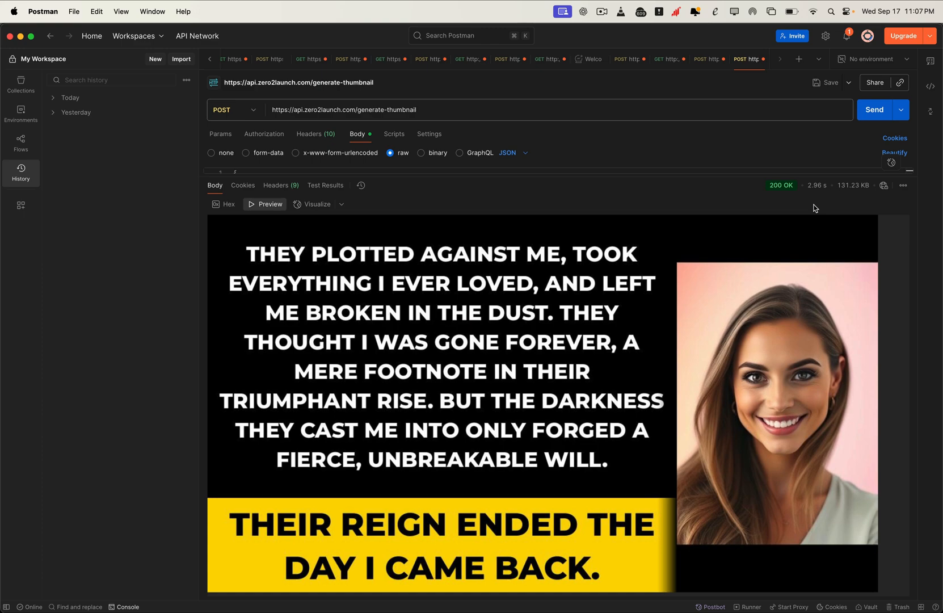
mouse_move(843, 202)
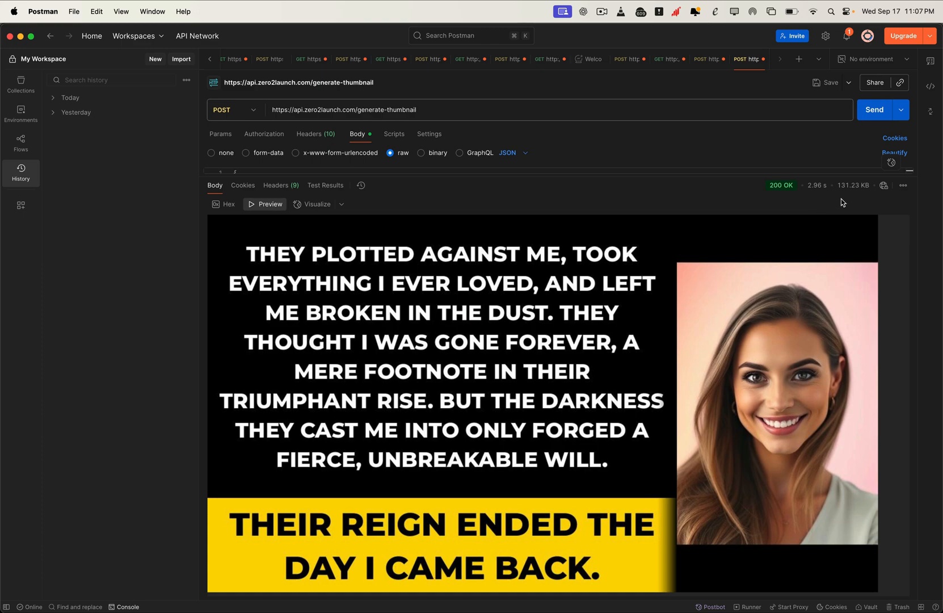